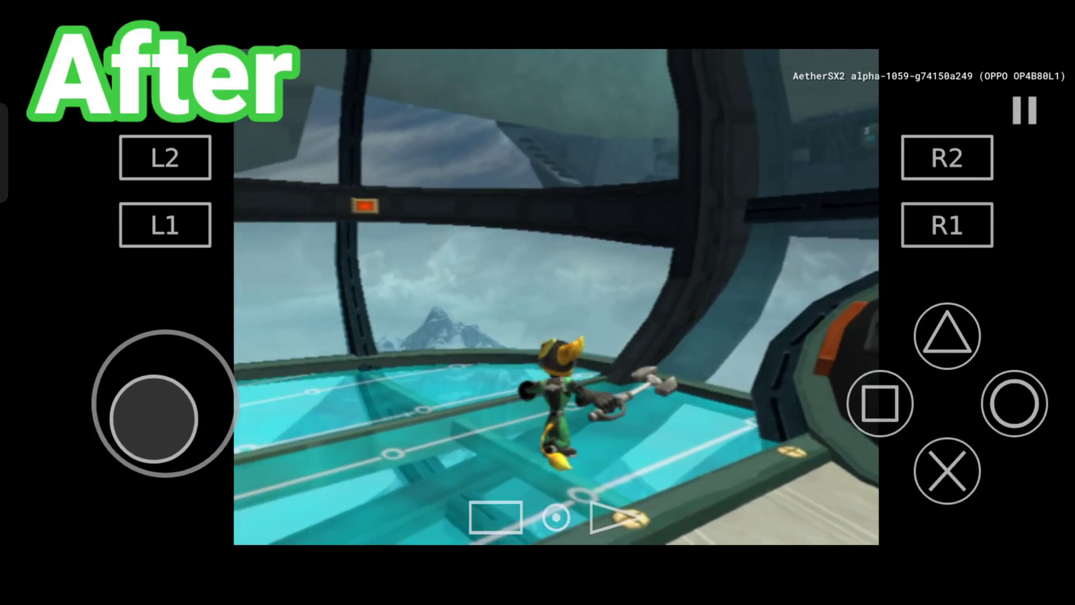
Step: Reach AetherSX2's storage usage page with the clear data confirmation showing
{"action": "left_click_drag", "start_coordinate": [164, 418], "coordinate": [213, 404]}
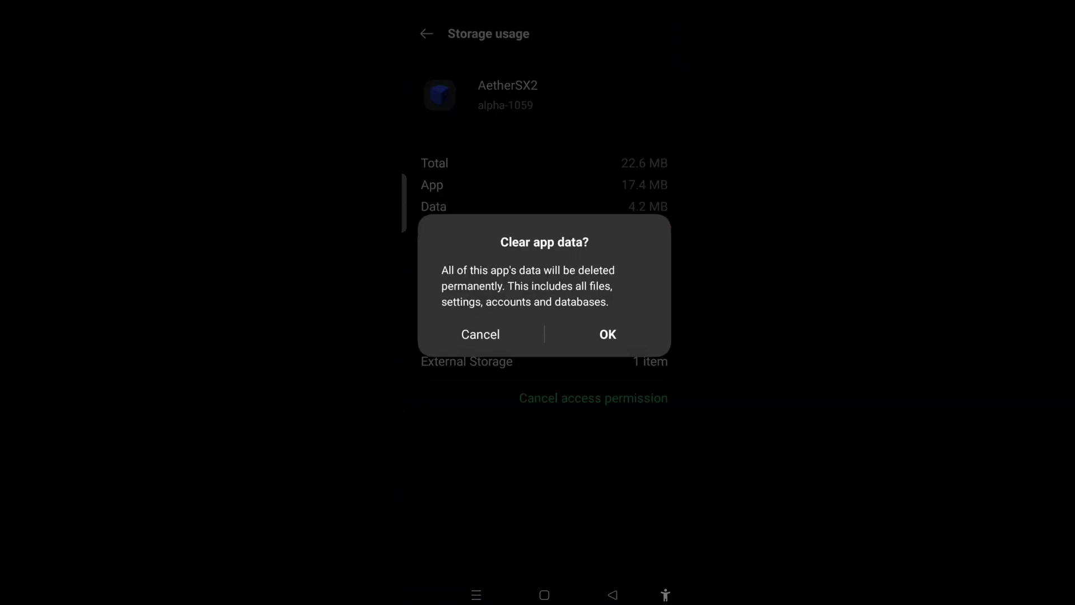
Step: Confirm clearing AetherSX2's data and close all recent apps
{"action": "left_click", "coordinate": [606, 334]}
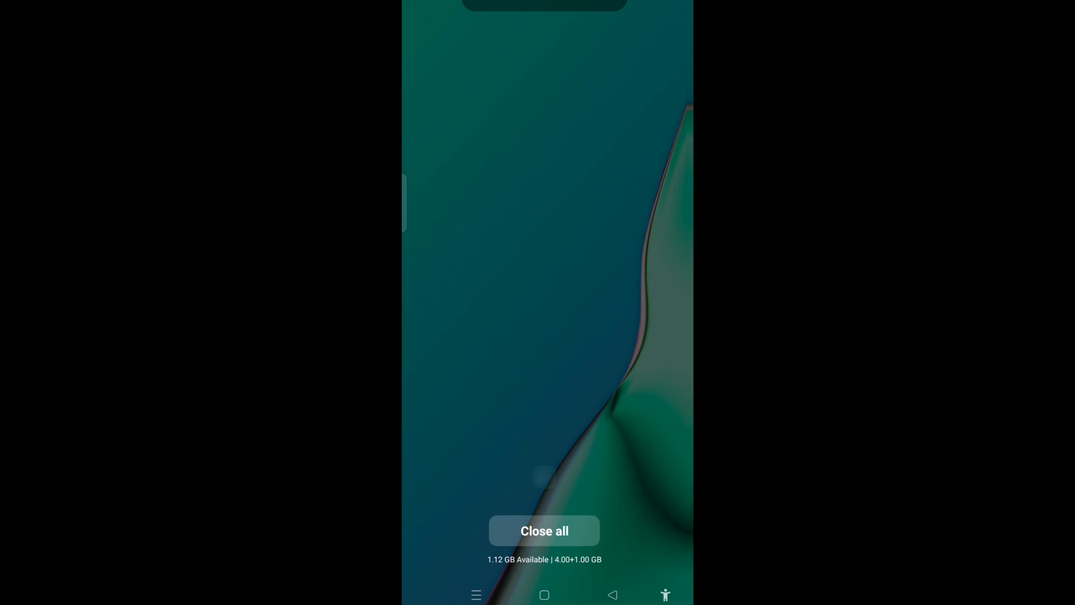
{"action": "left_click", "coordinate": [545, 531]}
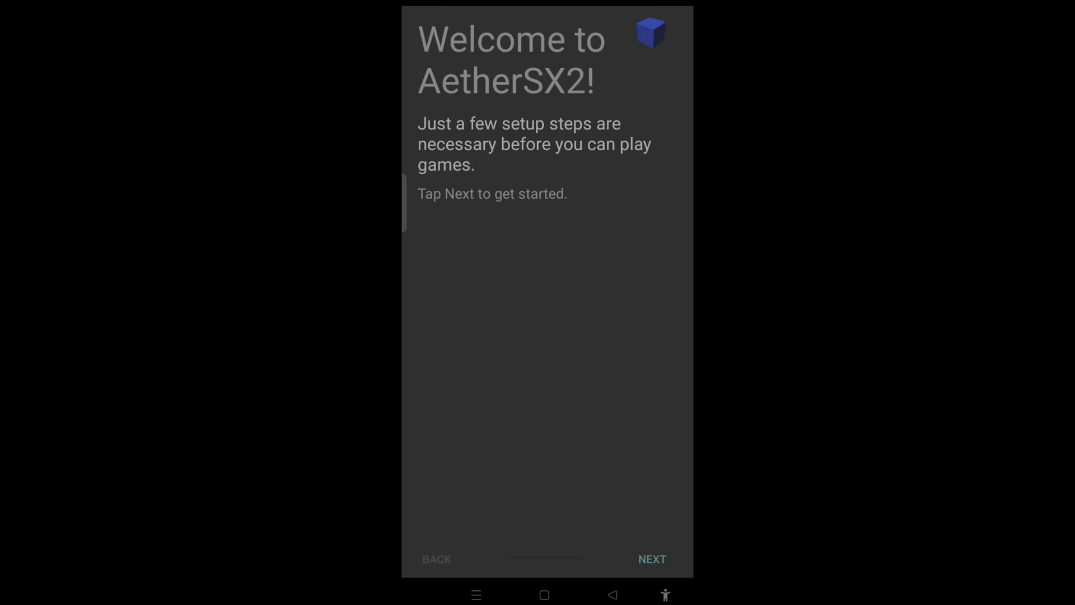
Step: Advance through the welcome and FAQ pages and settle on the Optimal/Safe Defaults preset
{"action": "left_click", "coordinate": [651, 559]}
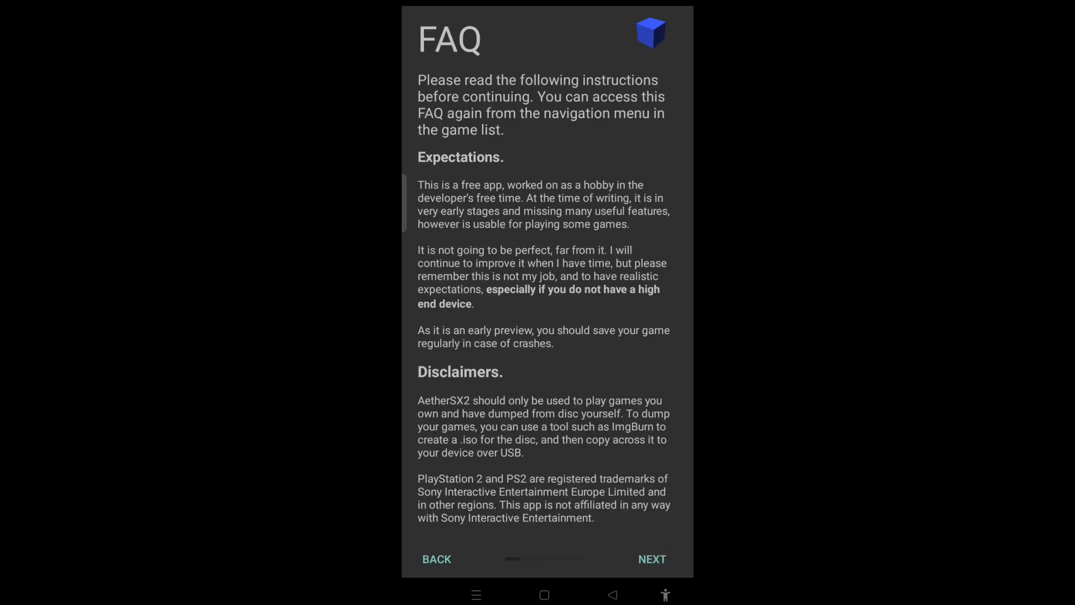
{"action": "left_click", "coordinate": [651, 559]}
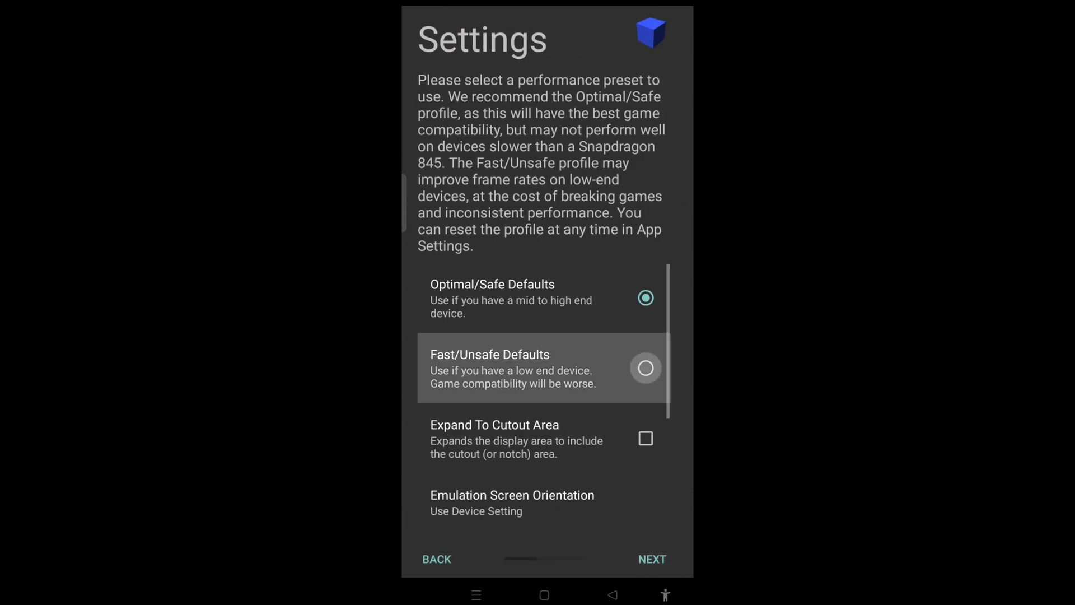
{"action": "left_click", "coordinate": [645, 368]}
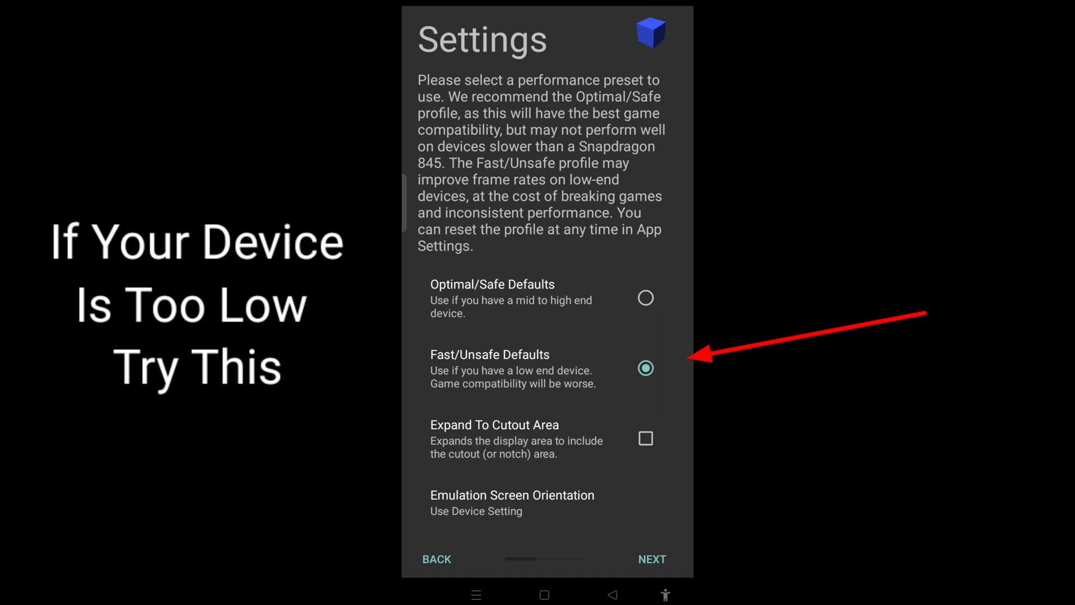
{"action": "left_click", "coordinate": [645, 298]}
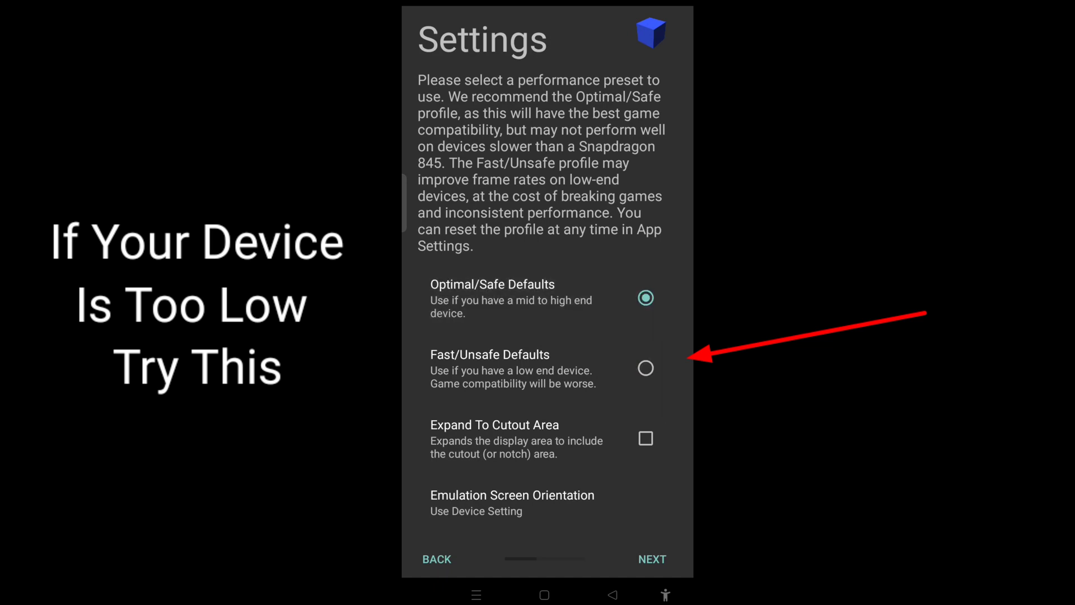
{"action": "left_click", "coordinate": [645, 368]}
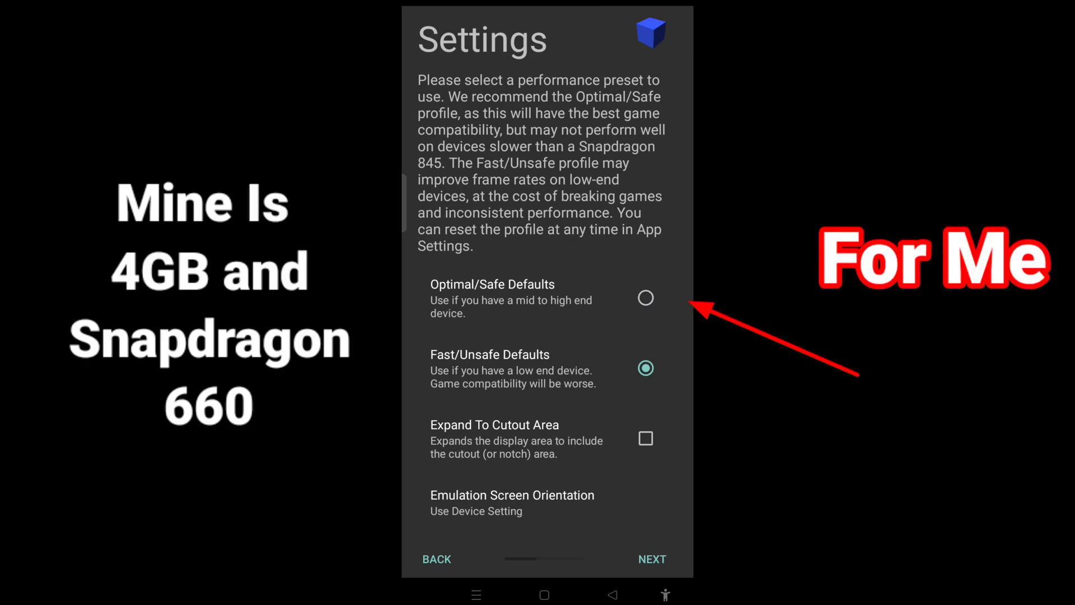
{"action": "left_click", "coordinate": [645, 298]}
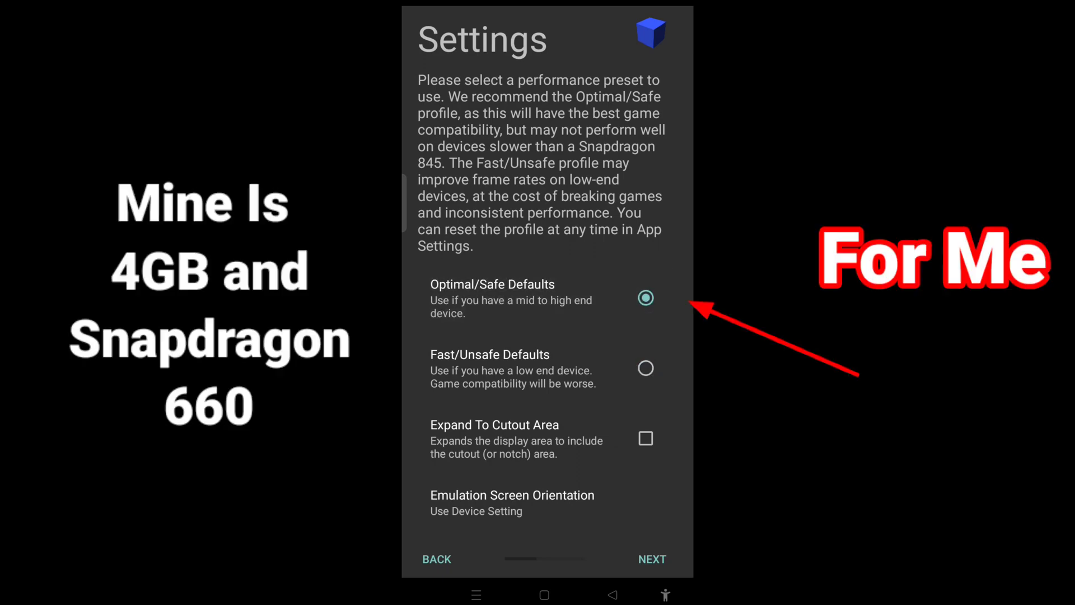
Step: Import the BIOS and finish the setup wizard, landing on the game list
{"action": "left_click", "coordinate": [651, 559]}
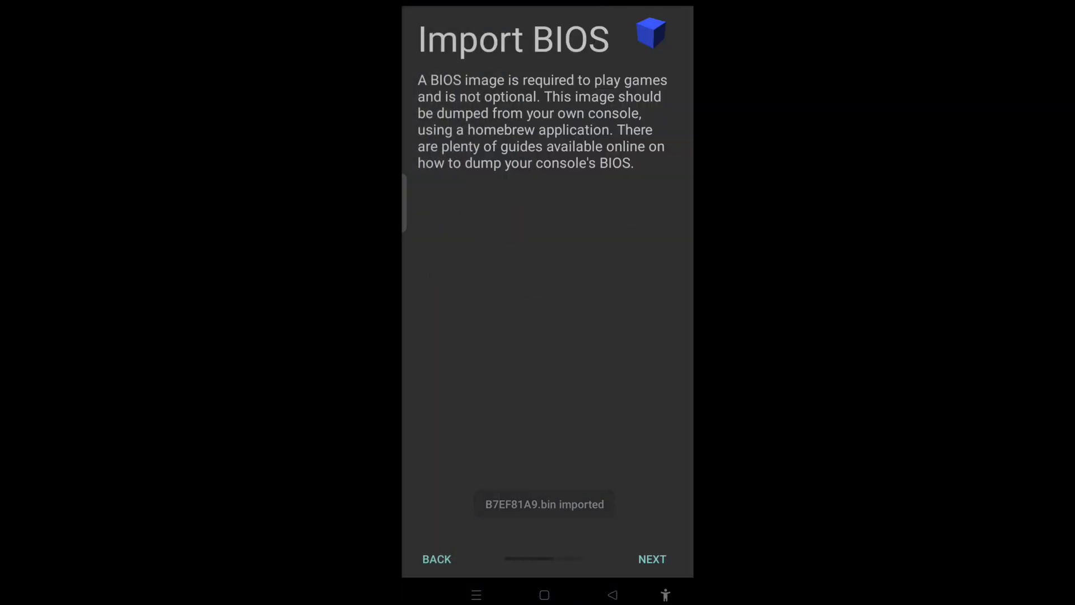
{"action": "left_click", "coordinate": [651, 559]}
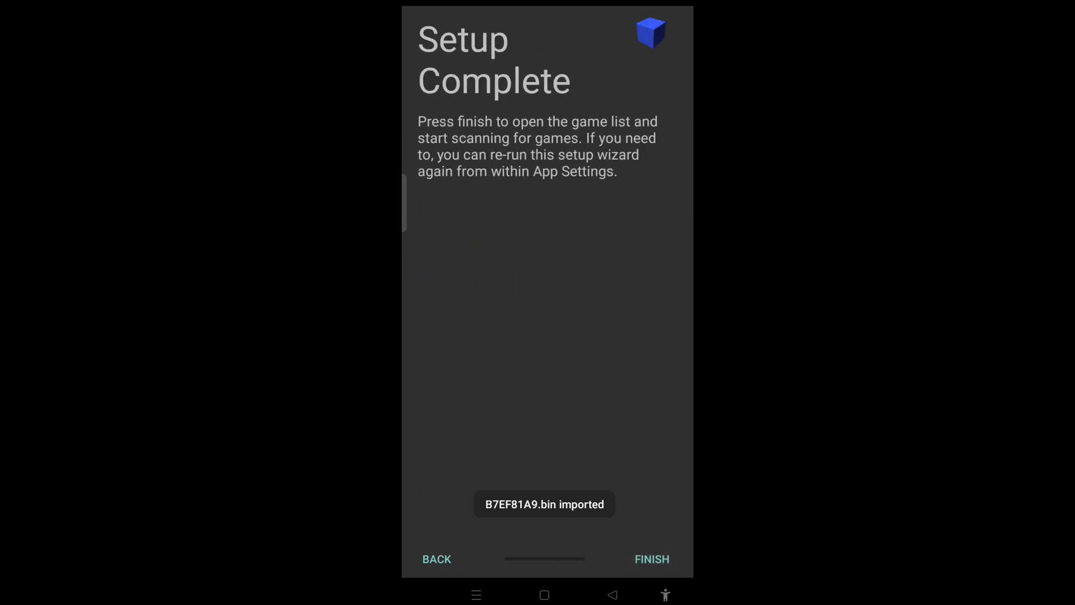
{"action": "left_click", "coordinate": [650, 559]}
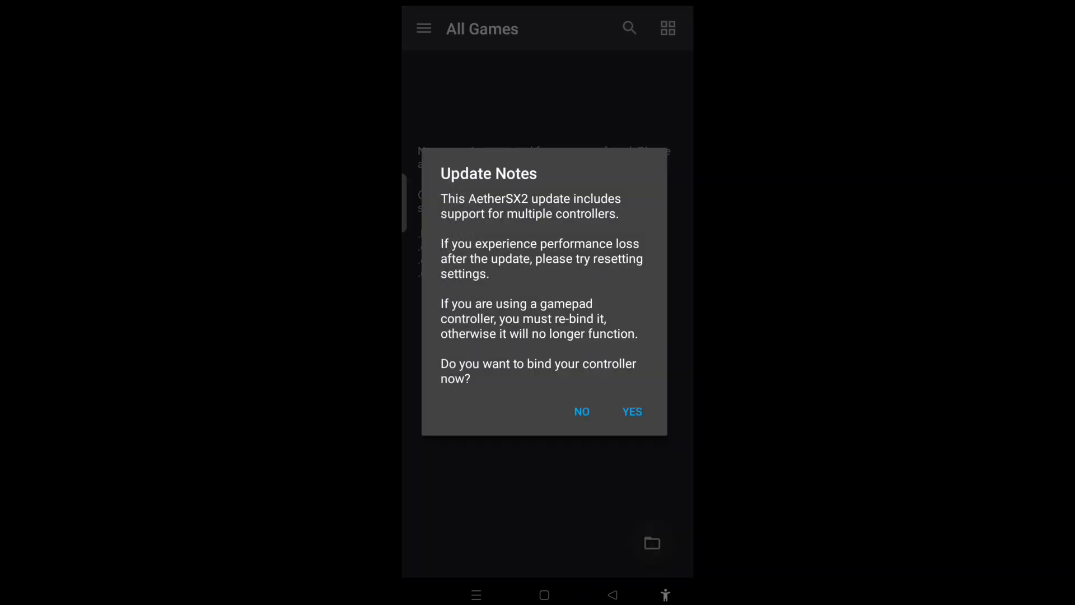
Step: Decline the prompt and use the files folder as the games directory
{"action": "left_click", "coordinate": [581, 411]}
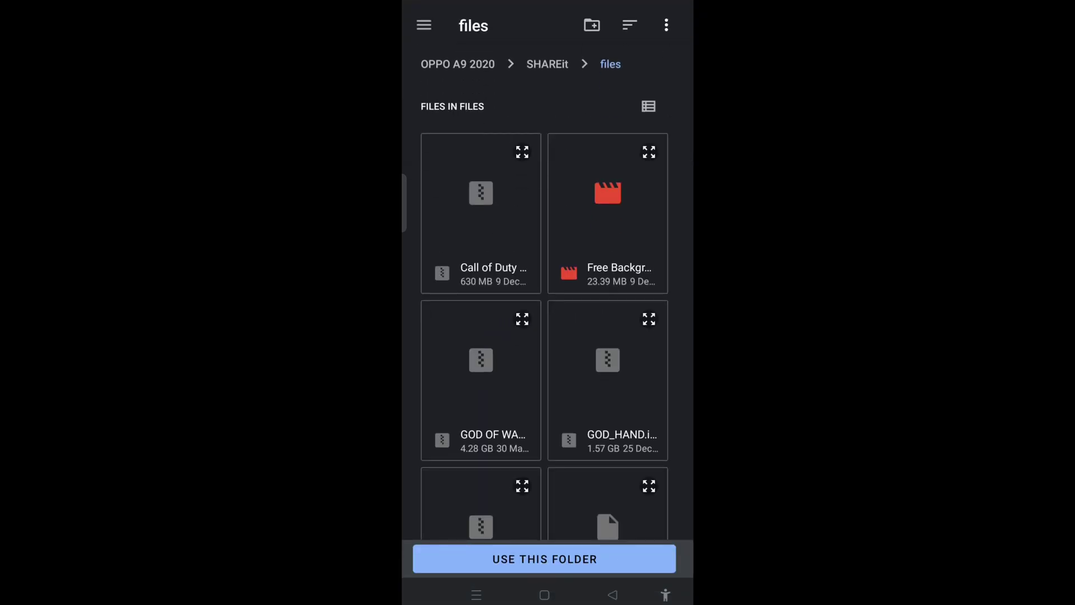
{"action": "left_click", "coordinate": [544, 557]}
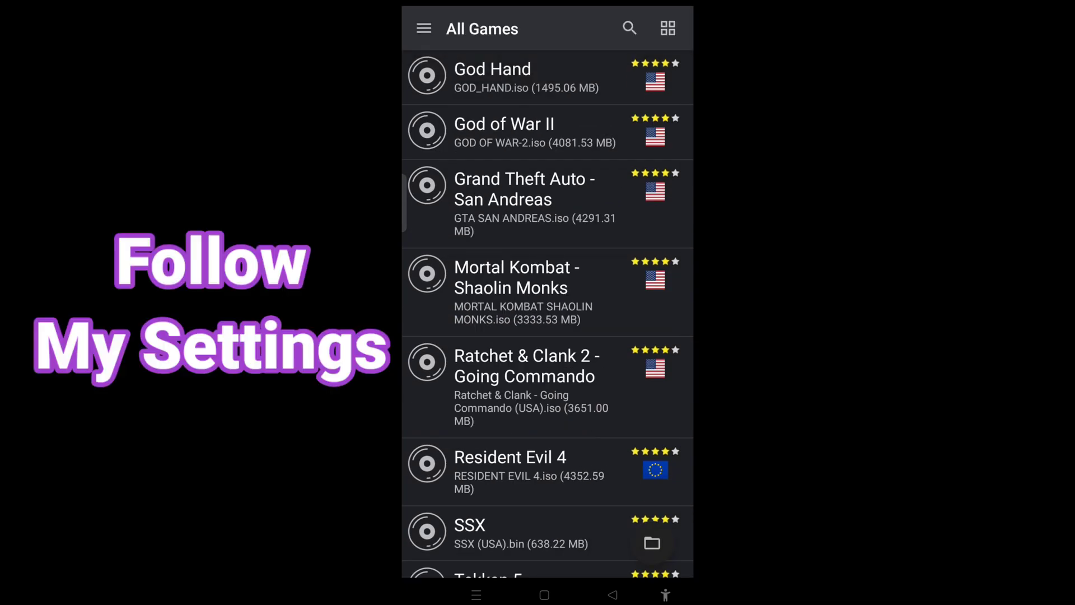
Step: Reach App Settings from the navigation menu and its Advanced page
{"action": "left_click", "coordinate": [424, 28]}
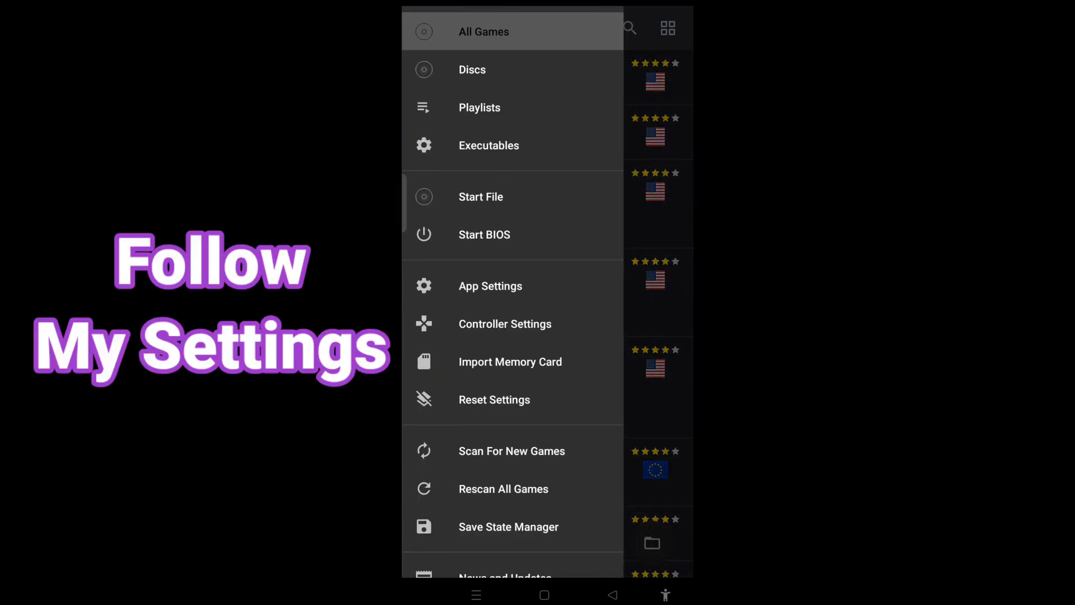
{"action": "scroll", "scroll_direction": "down", "scroll_amount": 3}
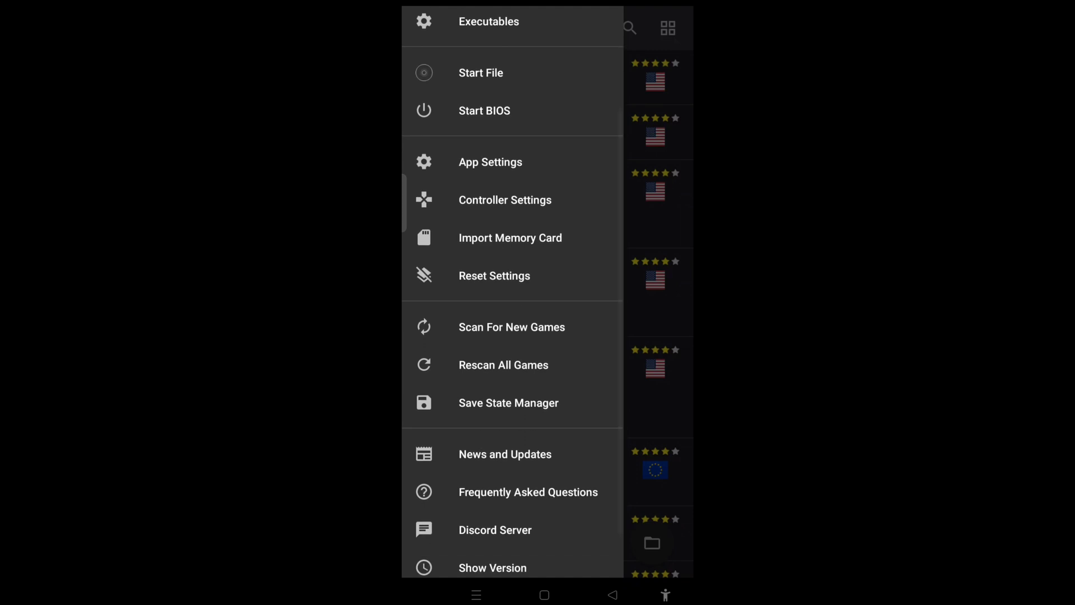
{"action": "left_click", "coordinate": [491, 161]}
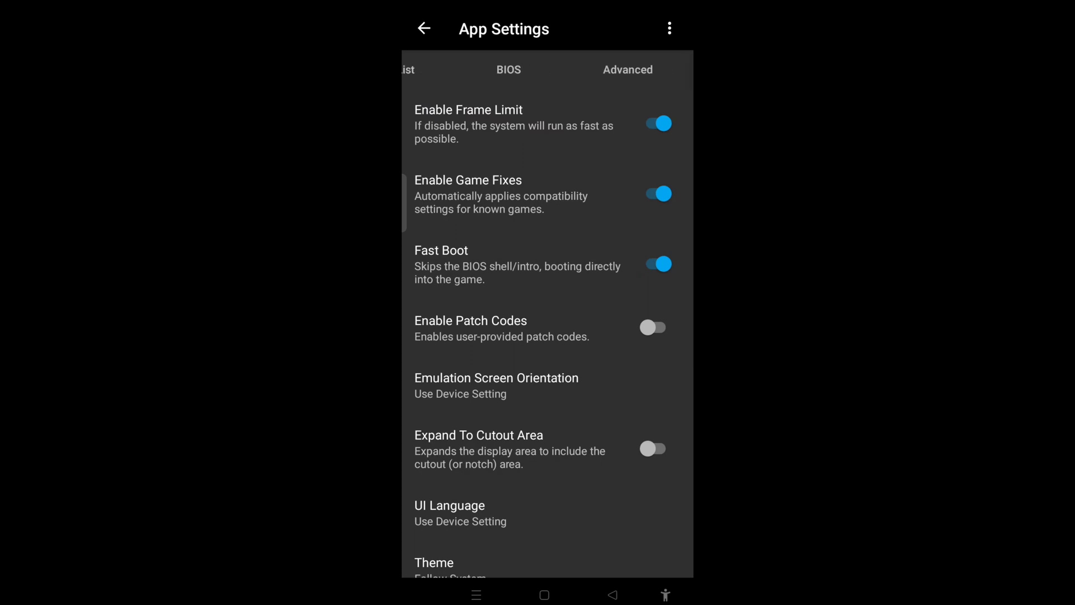
{"action": "left_click", "coordinate": [627, 70]}
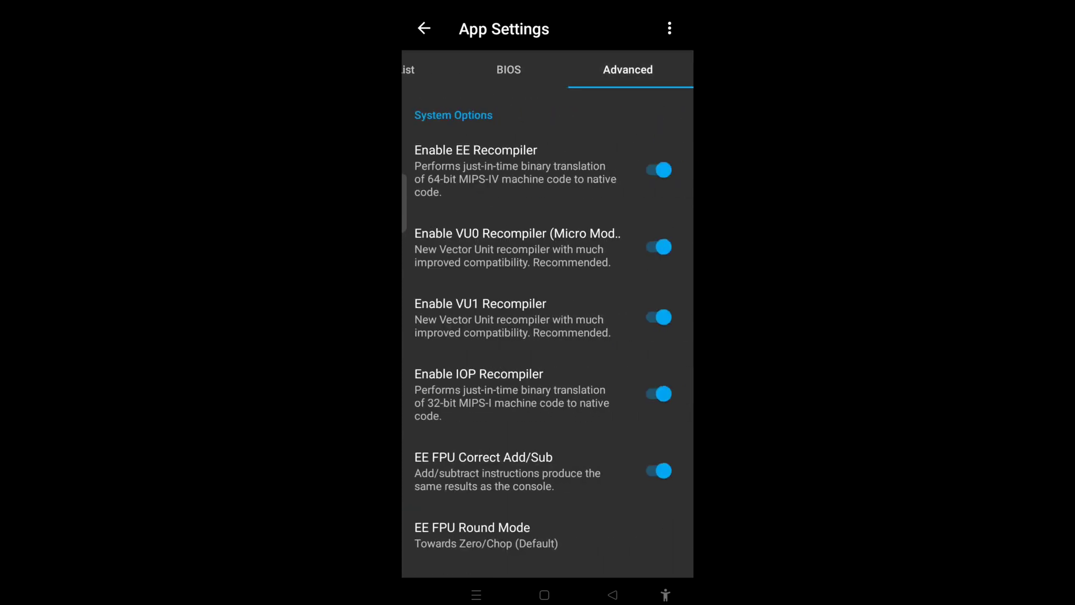
Step: Toggle Auto Flush (Software) off and back on, leaving it enabled
{"action": "scroll", "scroll_direction": "down", "scroll_amount": 3}
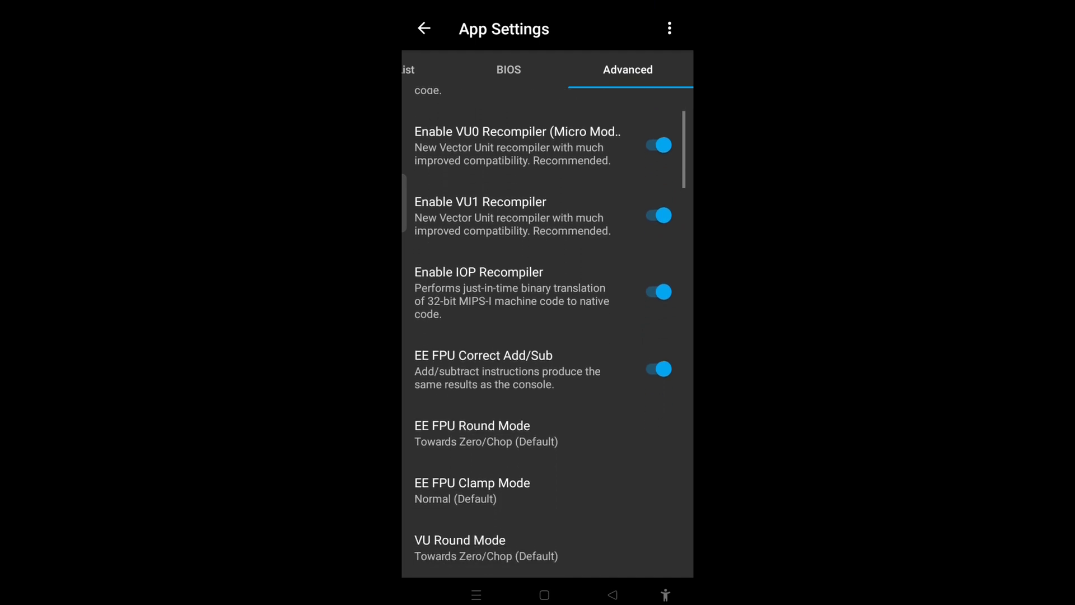
{"action": "scroll", "scroll_direction": "down", "scroll_amount": 3}
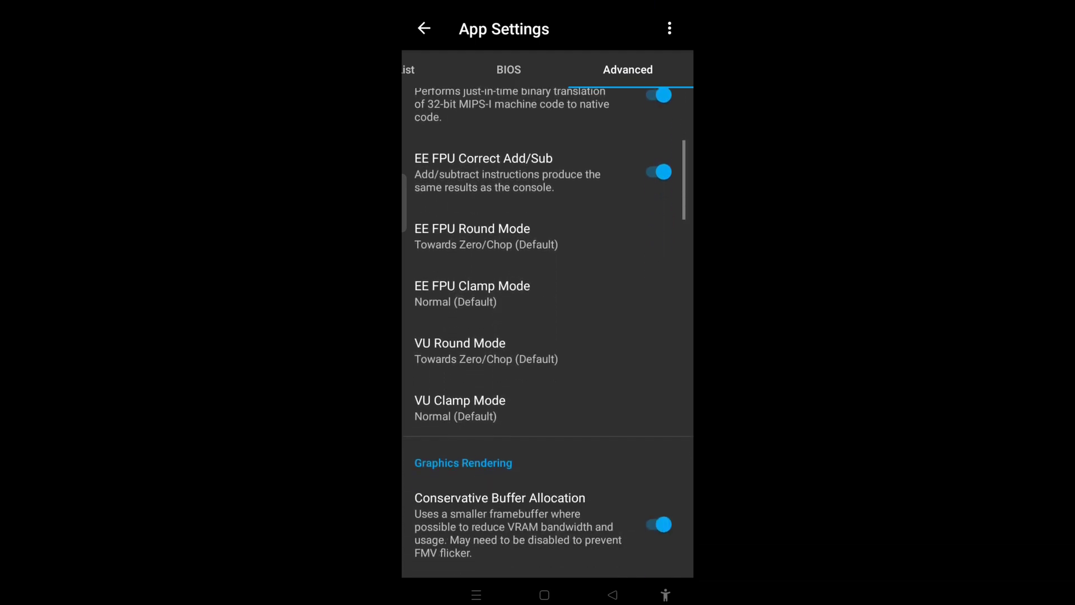
{"action": "scroll", "scroll_direction": "down", "scroll_amount": 3}
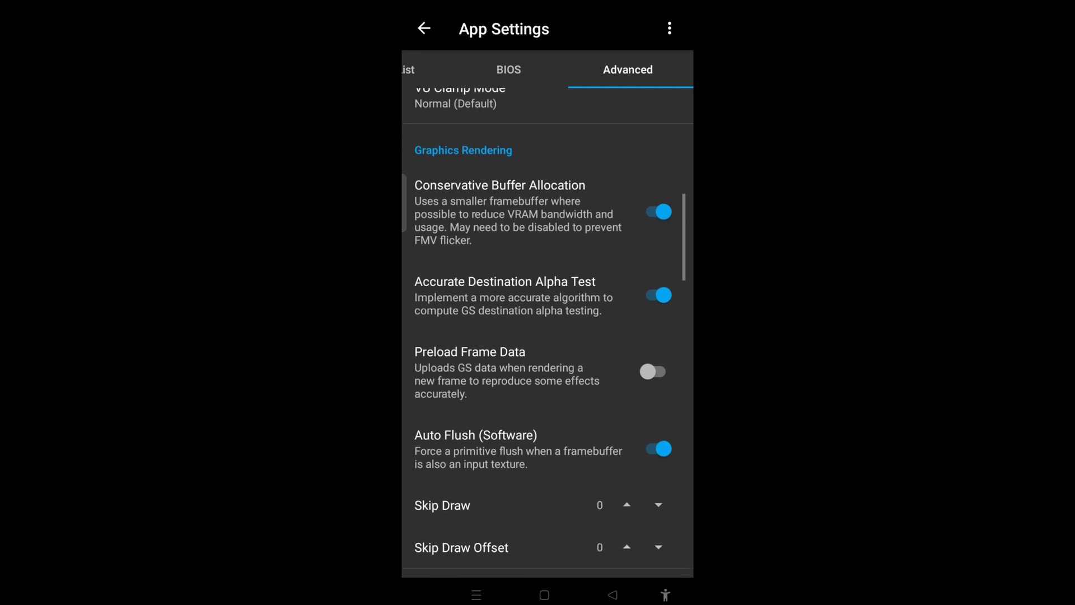
{"action": "scroll", "scroll_direction": "down", "scroll_amount": 3}
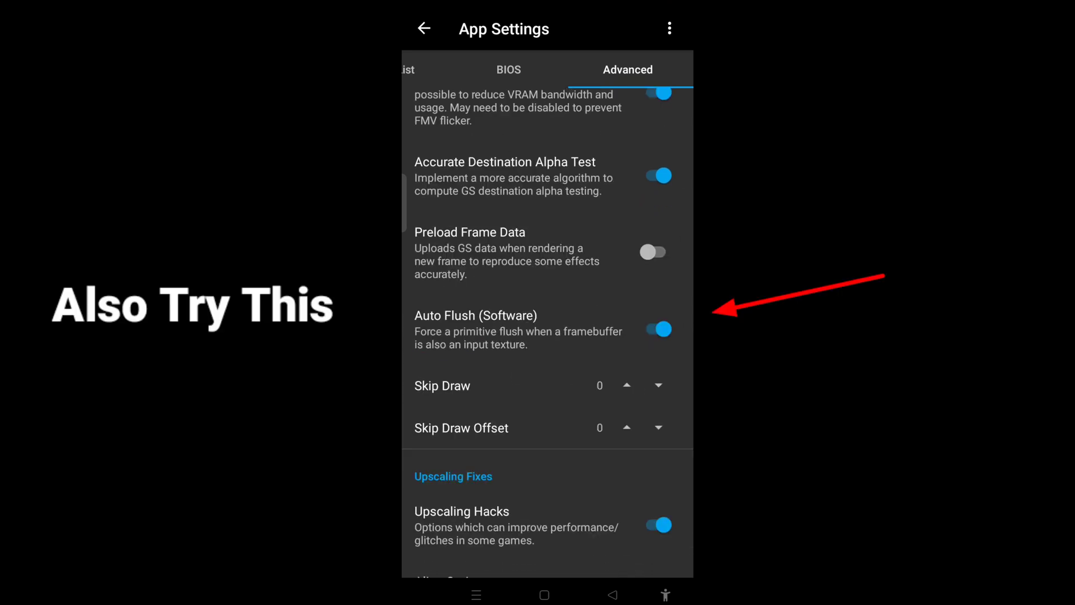
{"action": "left_click", "coordinate": [656, 329]}
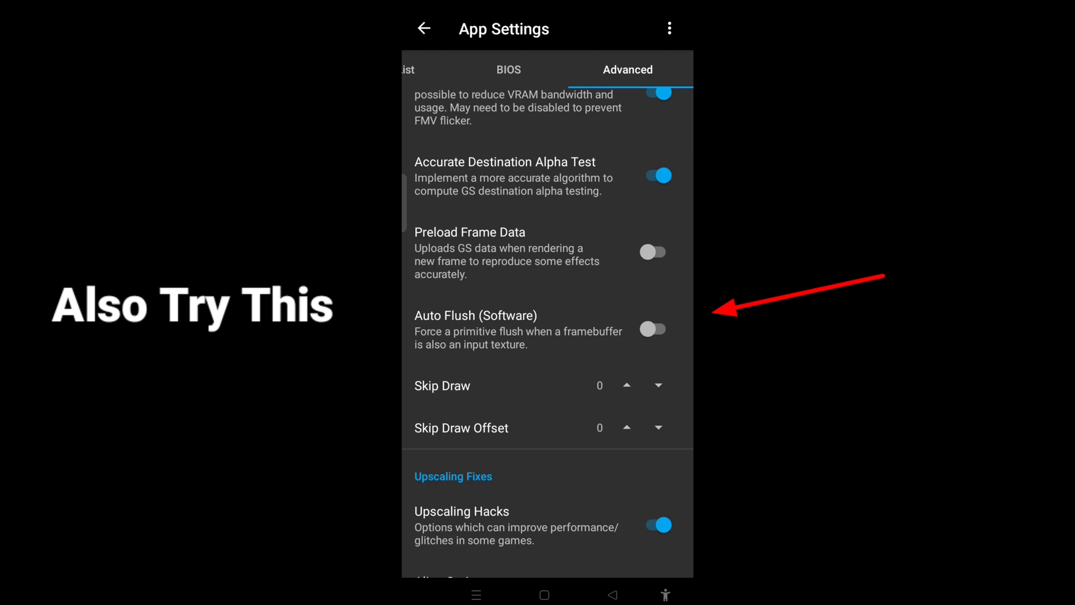
{"action": "left_click", "coordinate": [652, 329]}
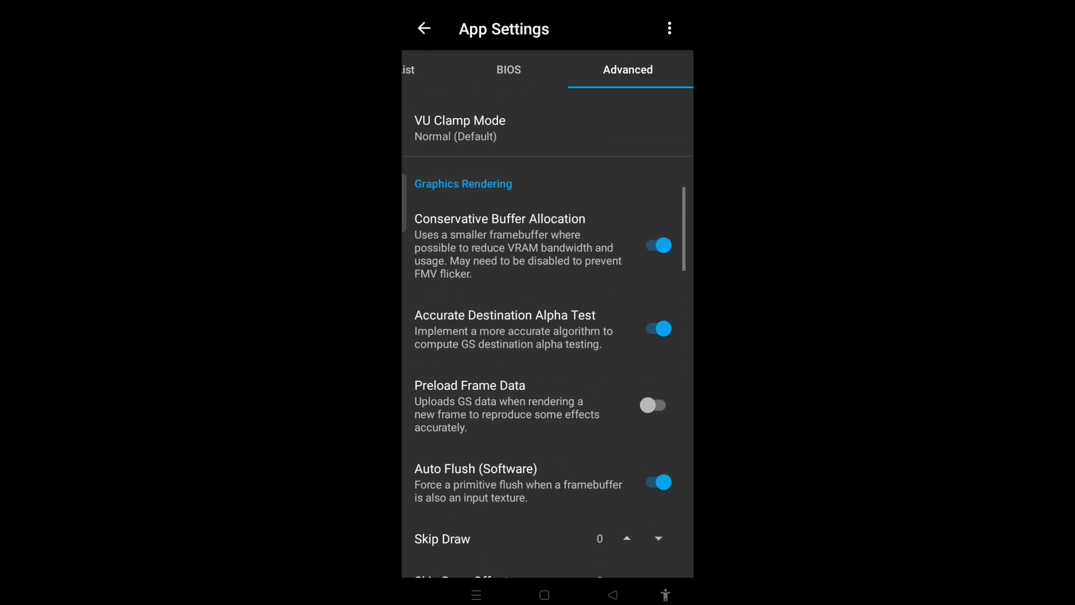
{"action": "scroll", "scroll_direction": "down", "scroll_amount": 3}
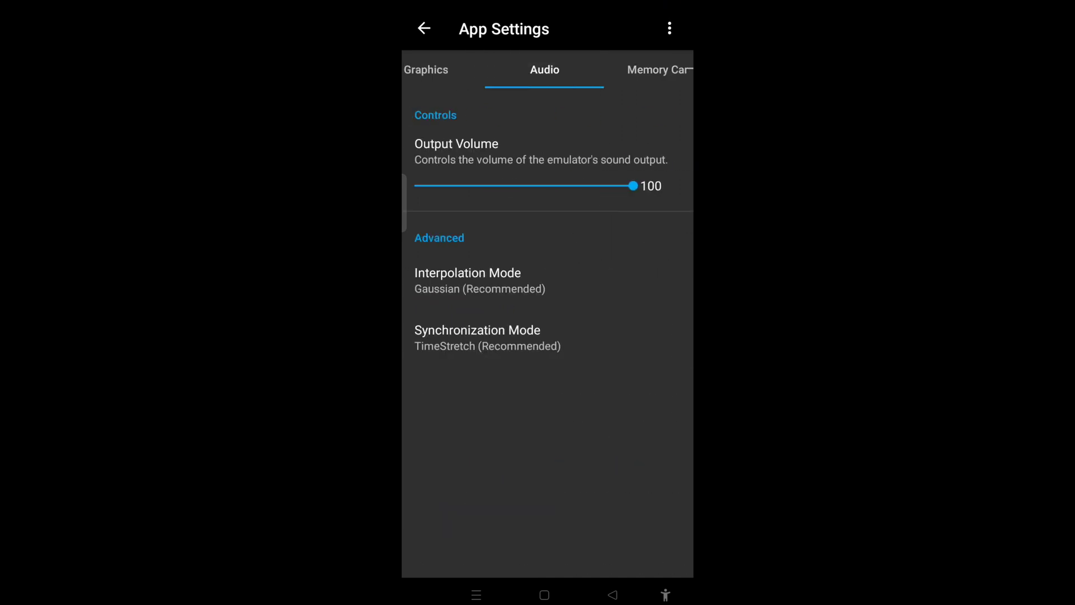
Step: Set audio Interpolation Mode to Linear and Synchronization Mode to Async Mix
{"action": "left_click", "coordinate": [468, 280]}
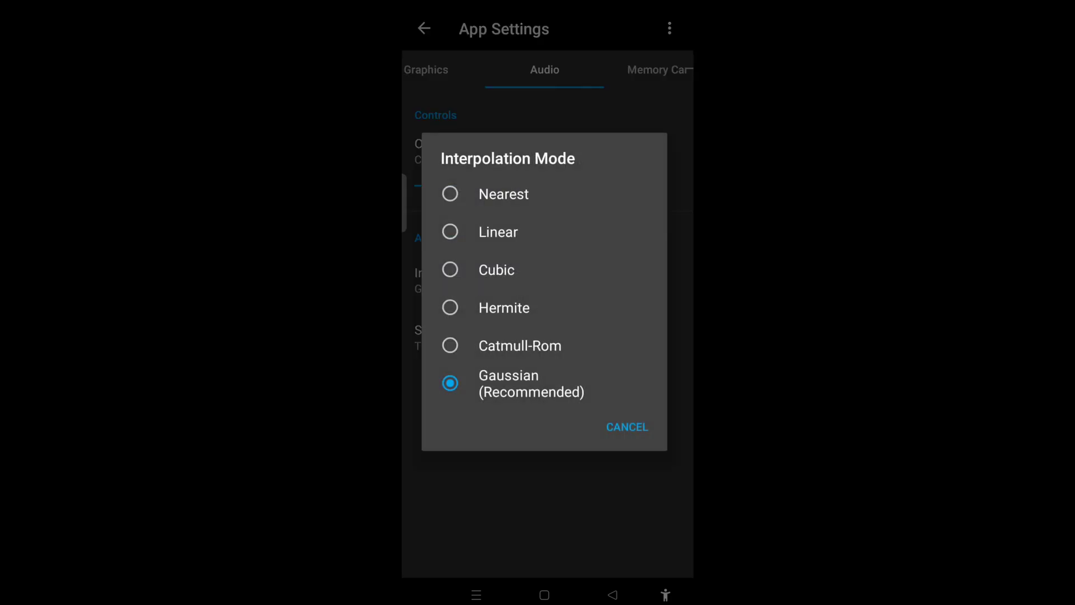
{"action": "left_click", "coordinate": [497, 231]}
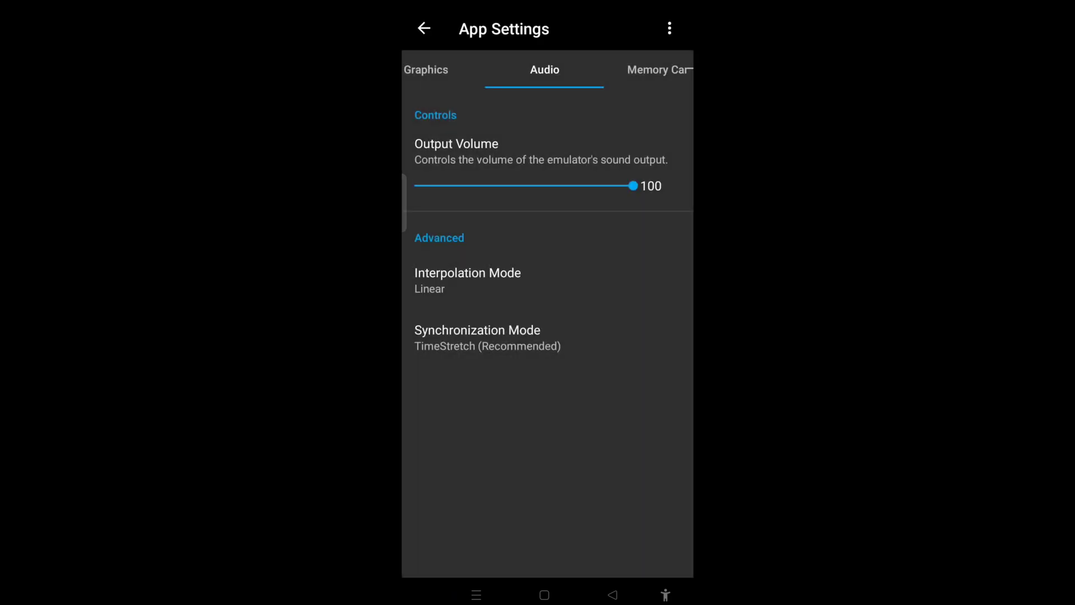
{"action": "left_click", "coordinate": [477, 336]}
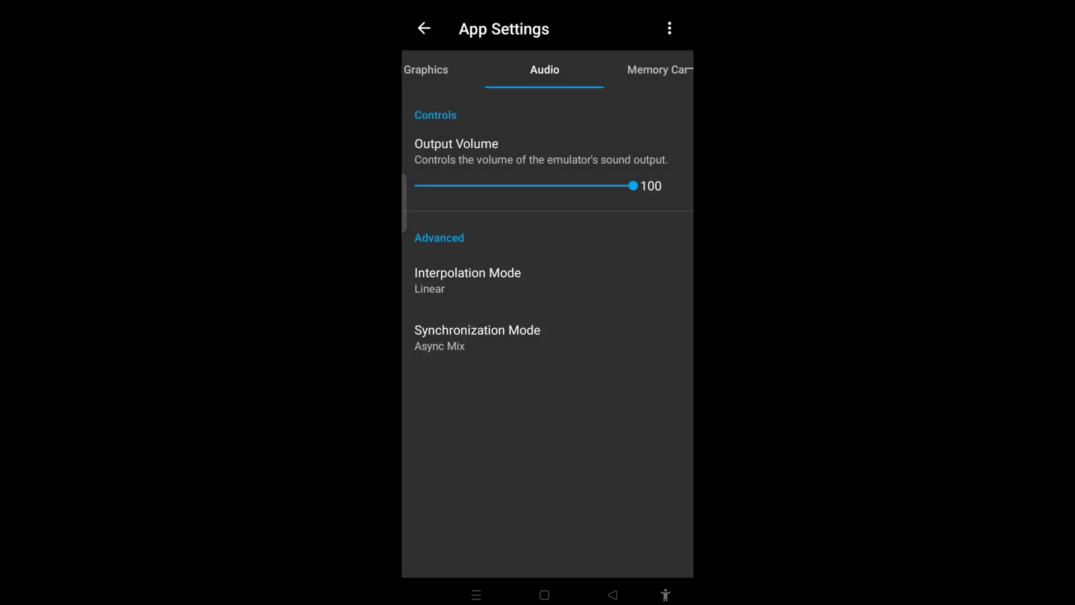
Step: Return to the game list and reopen App Settings from the navigation menu
{"action": "left_click", "coordinate": [423, 30]}
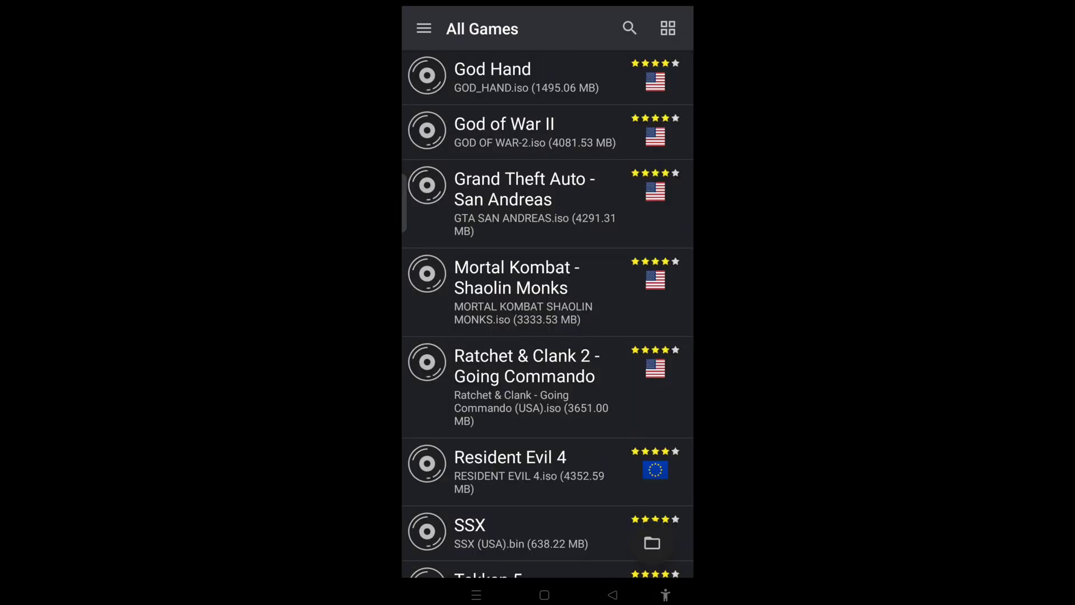
{"action": "left_click", "coordinate": [424, 28]}
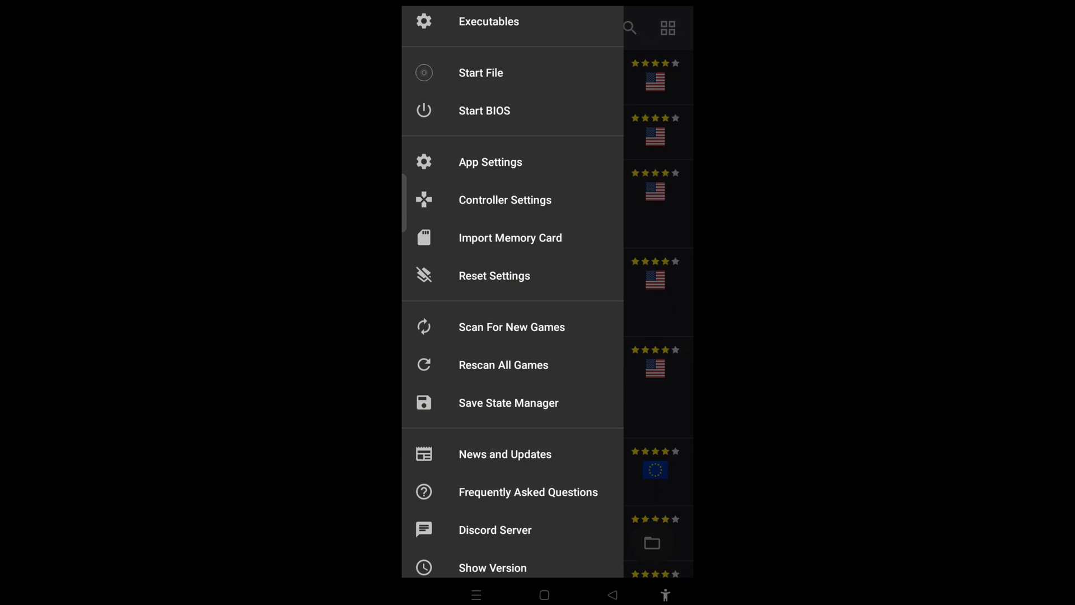
{"action": "left_click", "coordinate": [490, 161]}
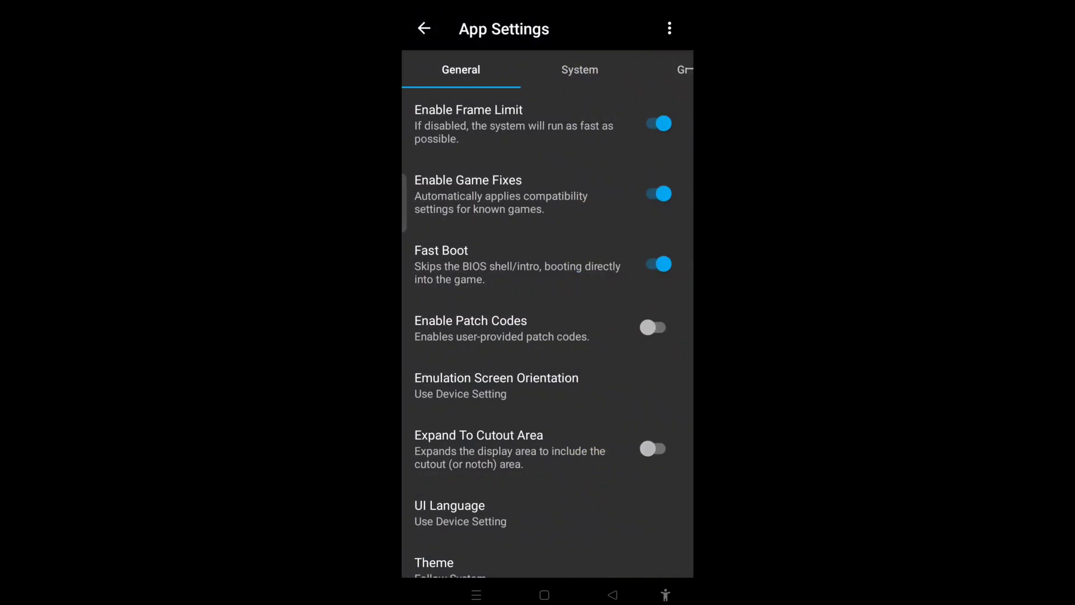
{"action": "left_click", "coordinate": [657, 123]}
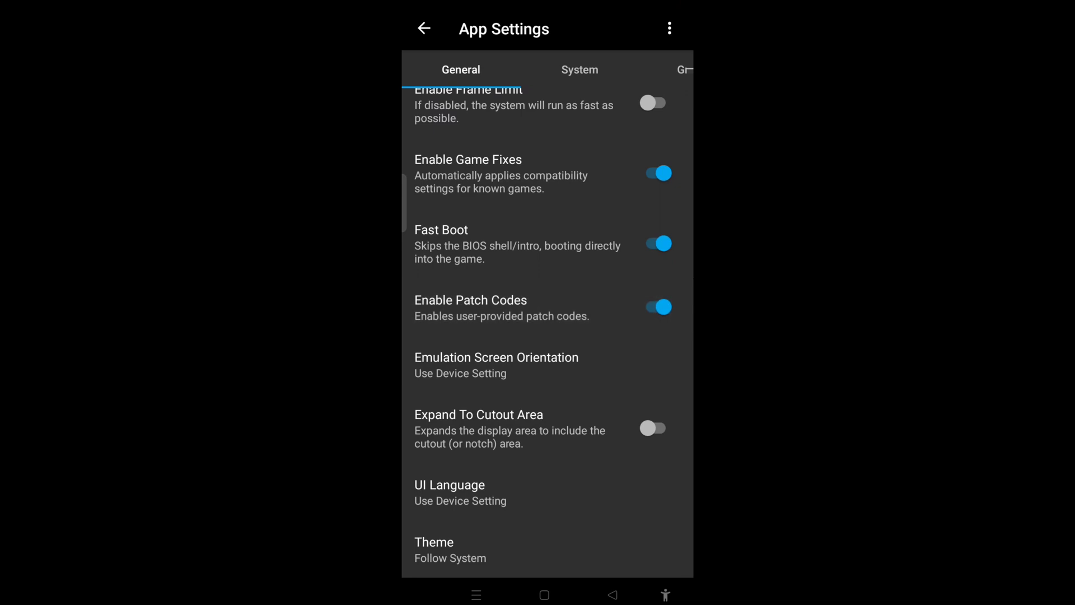
Step: Switch App Settings to the System page
{"action": "left_click", "coordinate": [579, 70]}
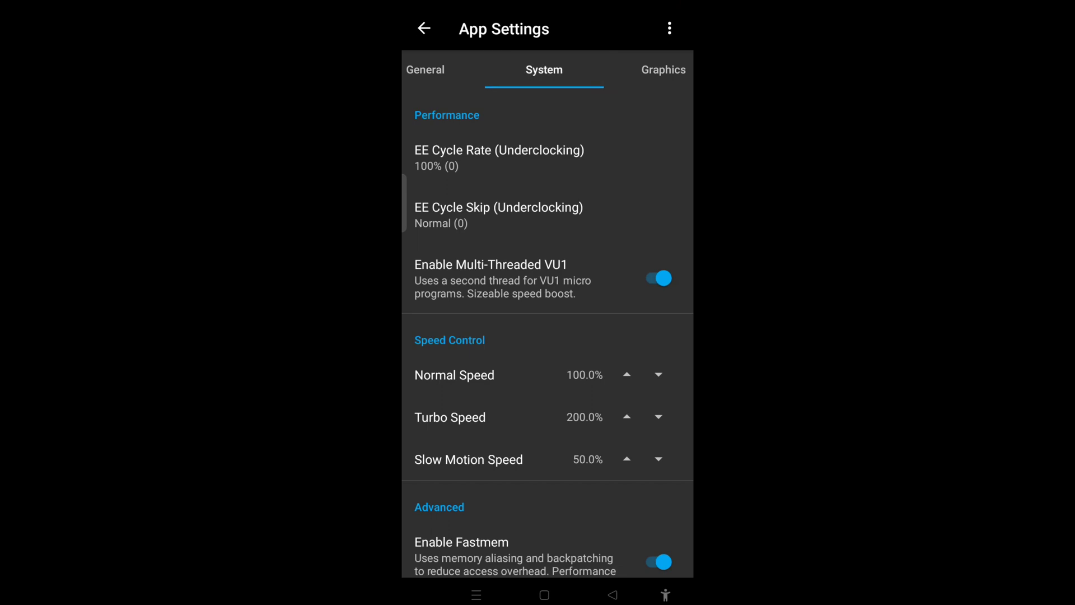
Step: Set EE Cycle Rate 50% (-3), EE Cycle Skip Maximum Underclock (3), and disable Multi-Threaded VU1
{"action": "left_click", "coordinate": [498, 158]}
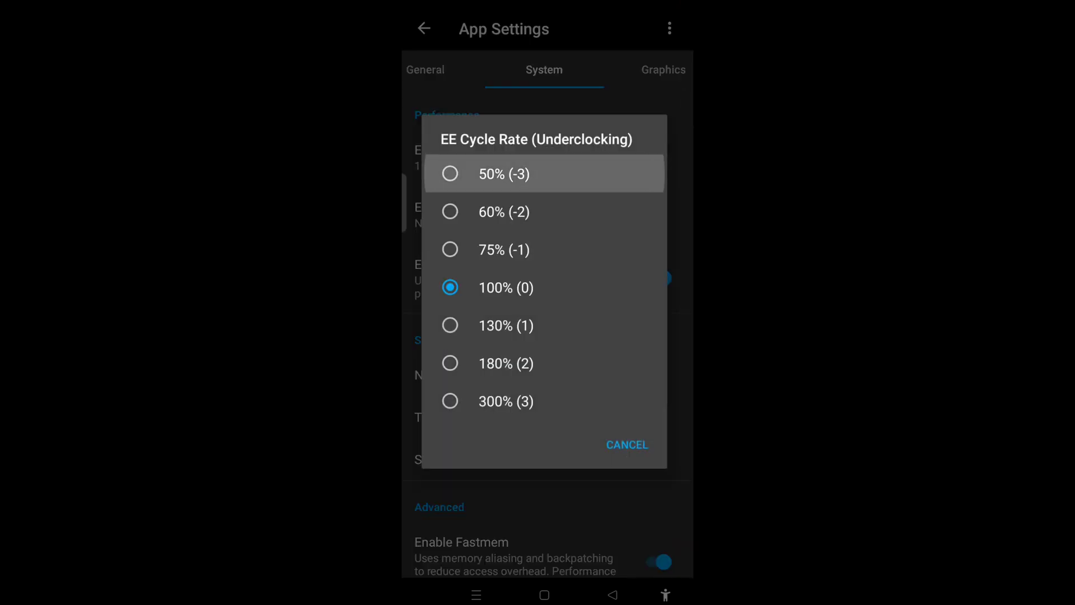
{"action": "left_click", "coordinate": [504, 173]}
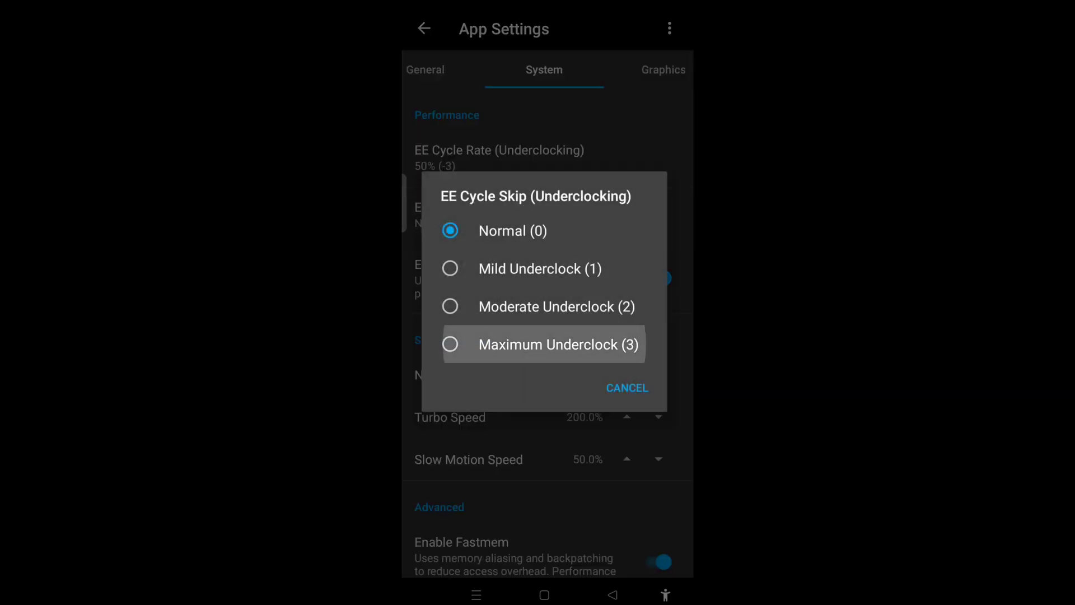
{"action": "left_click", "coordinate": [557, 344]}
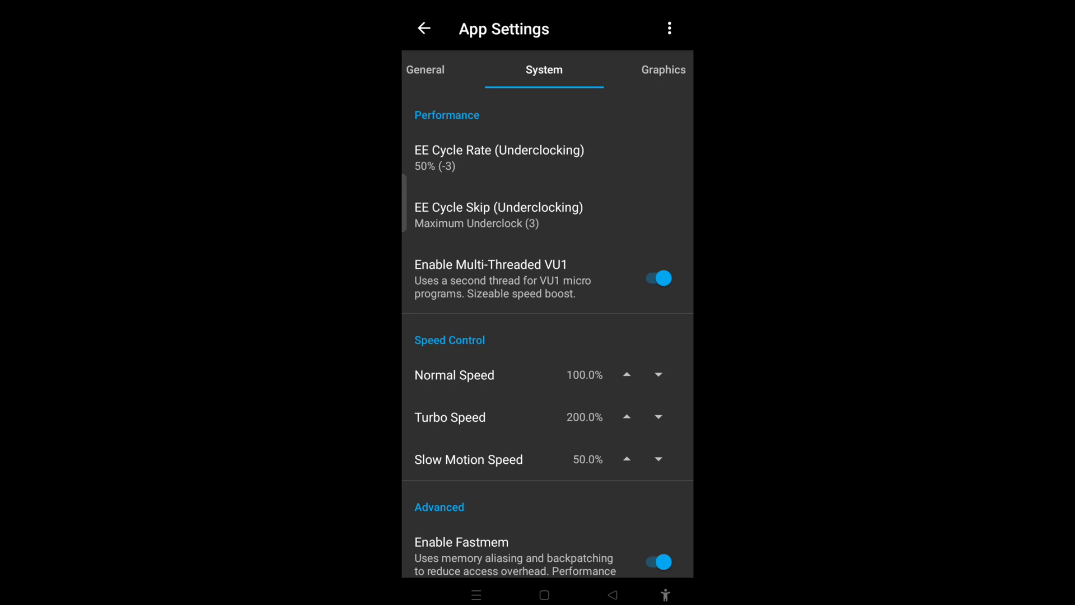
{"action": "left_click", "coordinate": [656, 277]}
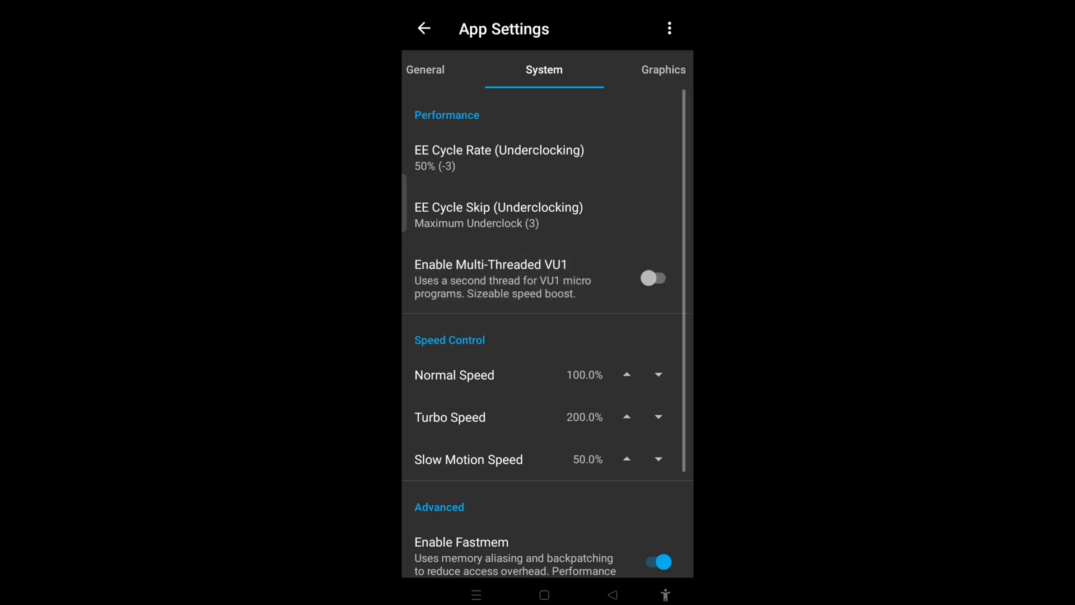
Step: Raise Normal Speed to 123.0% and Turbo Speed to 215.0%
{"action": "scroll", "scroll_direction": "down", "scroll_amount": 3}
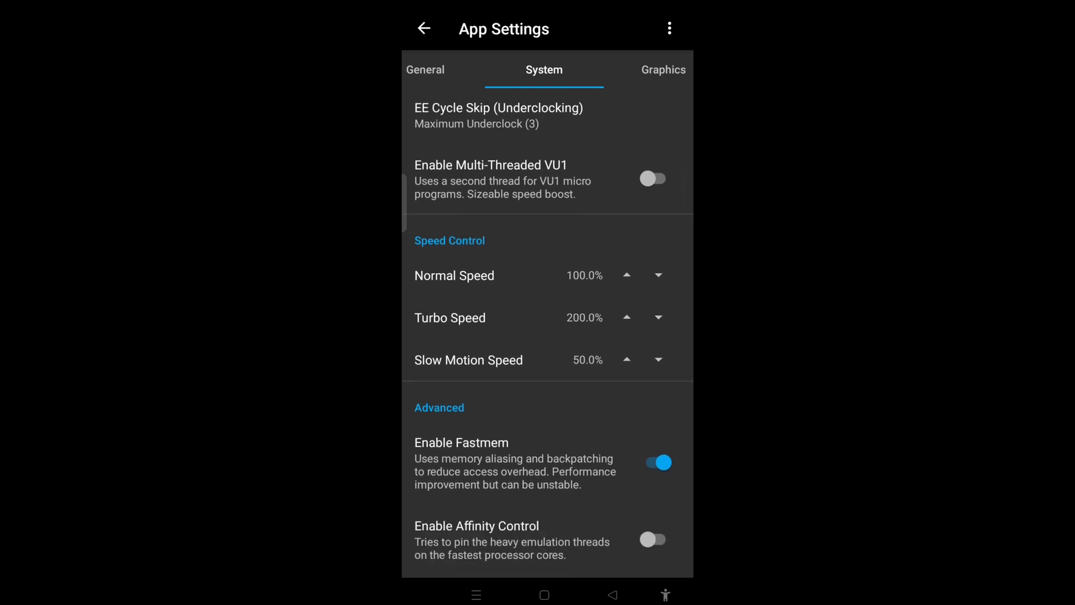
{"action": "left_click", "coordinate": [625, 276]}
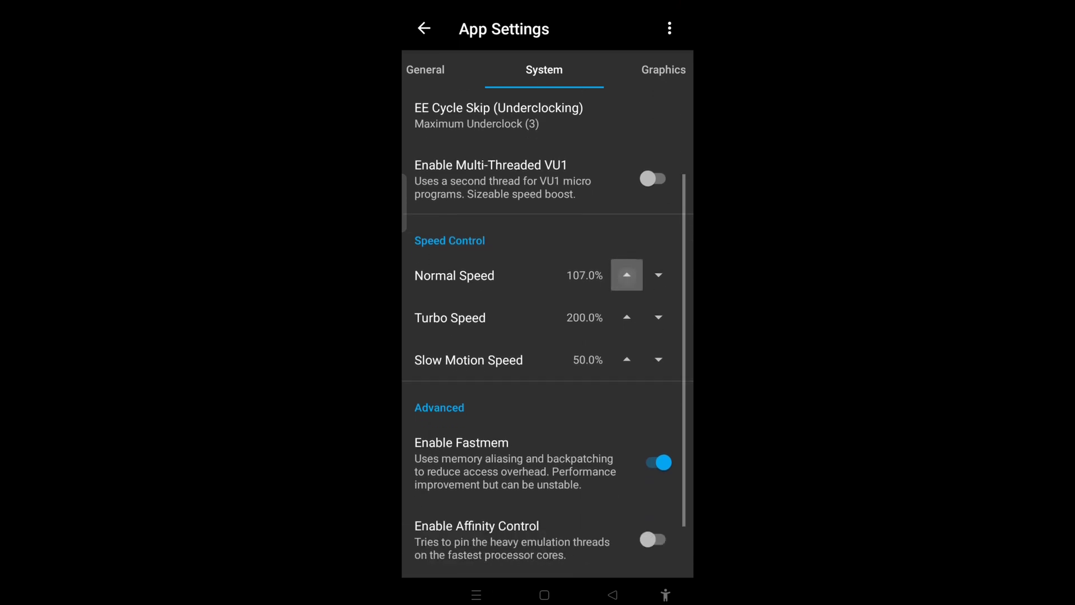
{"action": "left_click", "coordinate": [626, 275]}
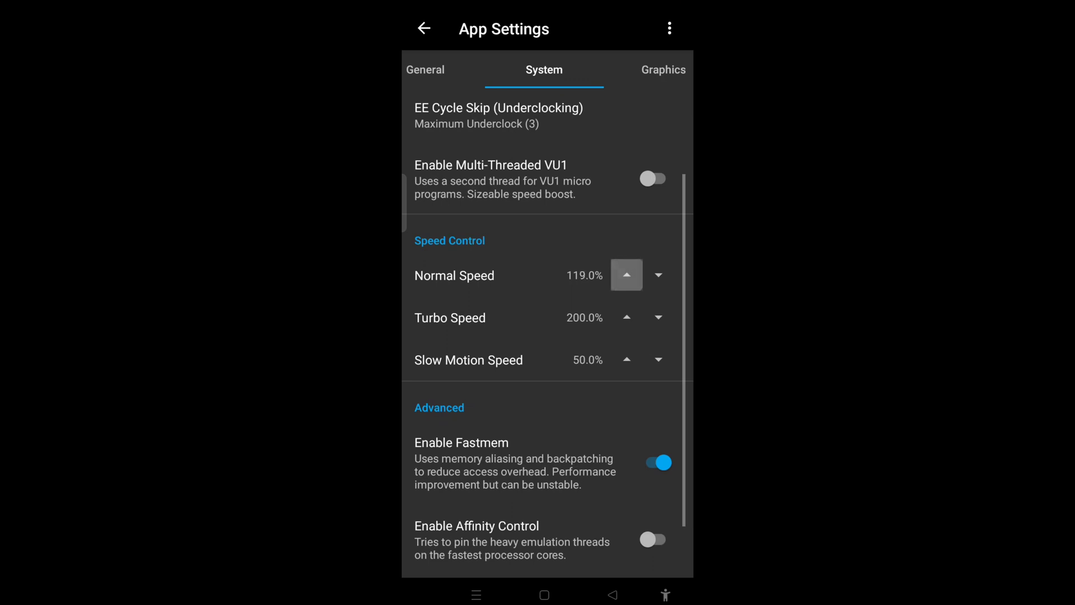
{"action": "left_click", "coordinate": [626, 276]}
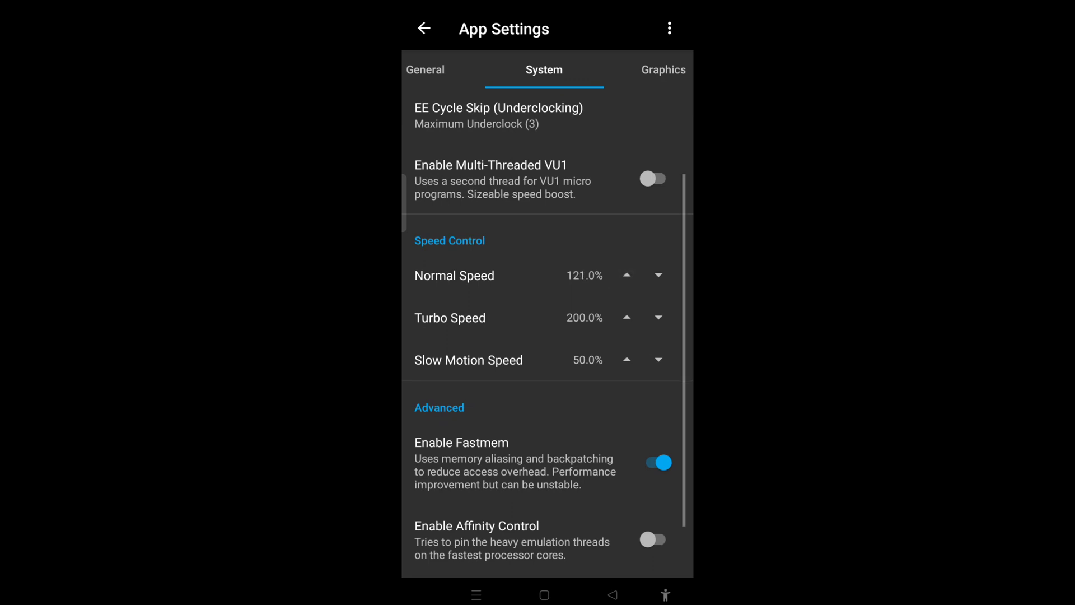
{"action": "left_click", "coordinate": [625, 276]}
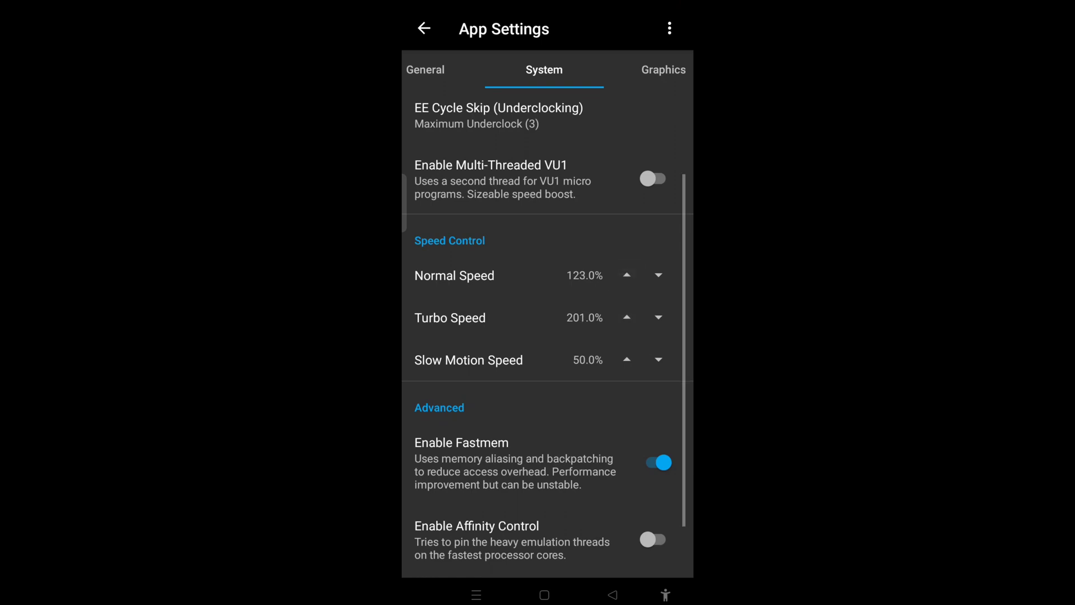
{"action": "left_click", "coordinate": [624, 317]}
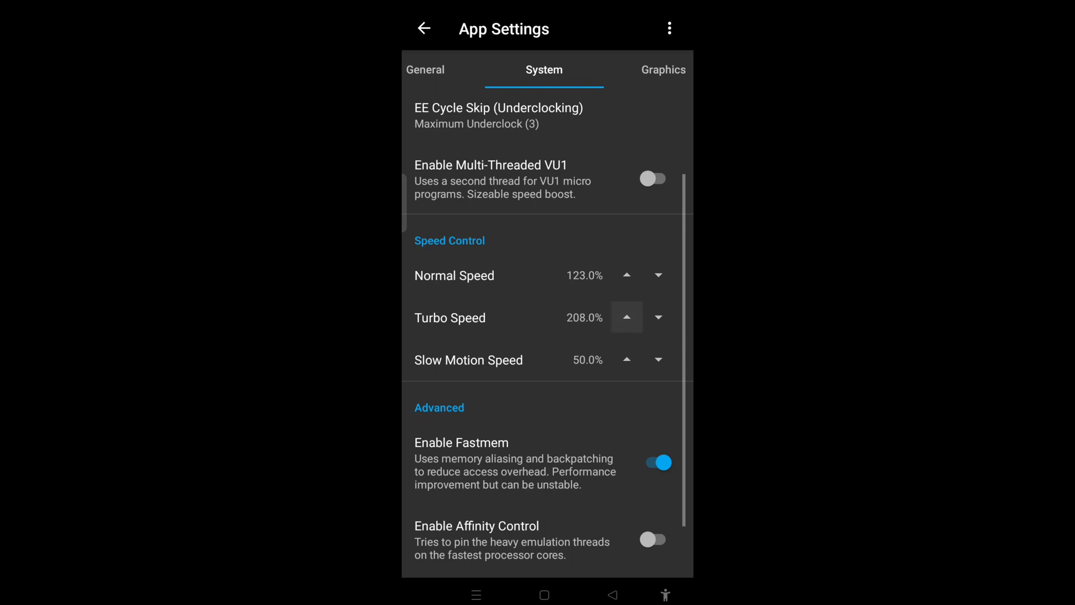
{"action": "left_click", "coordinate": [625, 317]}
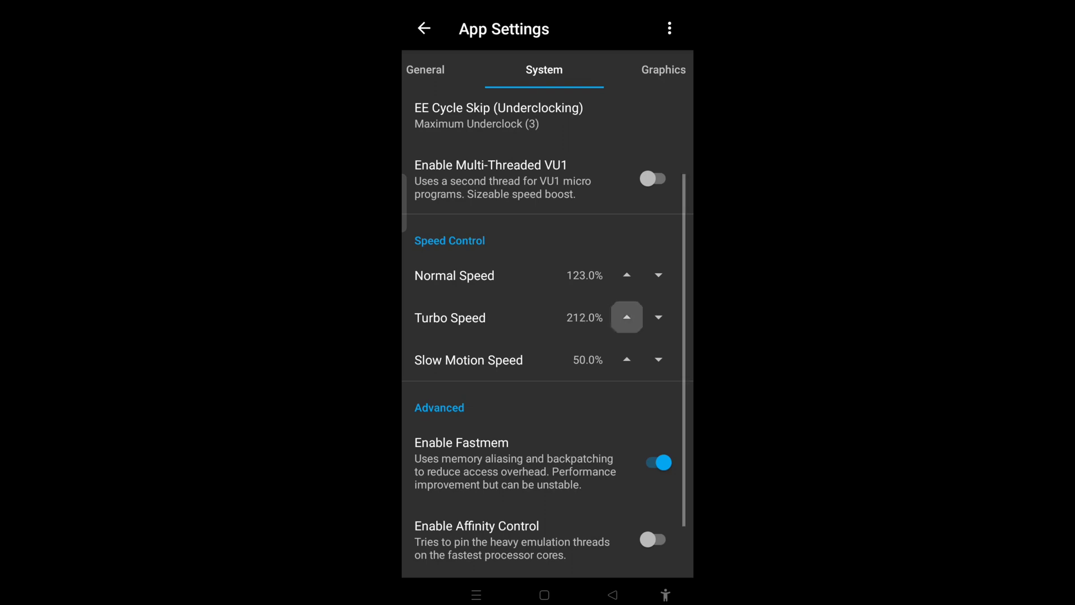
{"action": "left_click", "coordinate": [626, 317]}
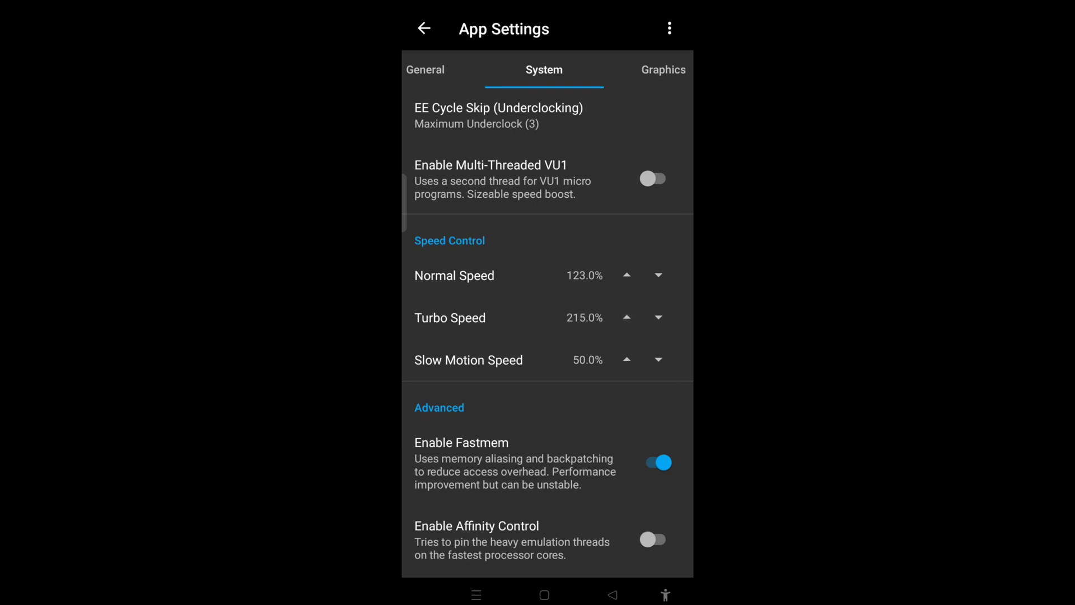
{"action": "scroll", "scroll_direction": "down", "scroll_amount": 3}
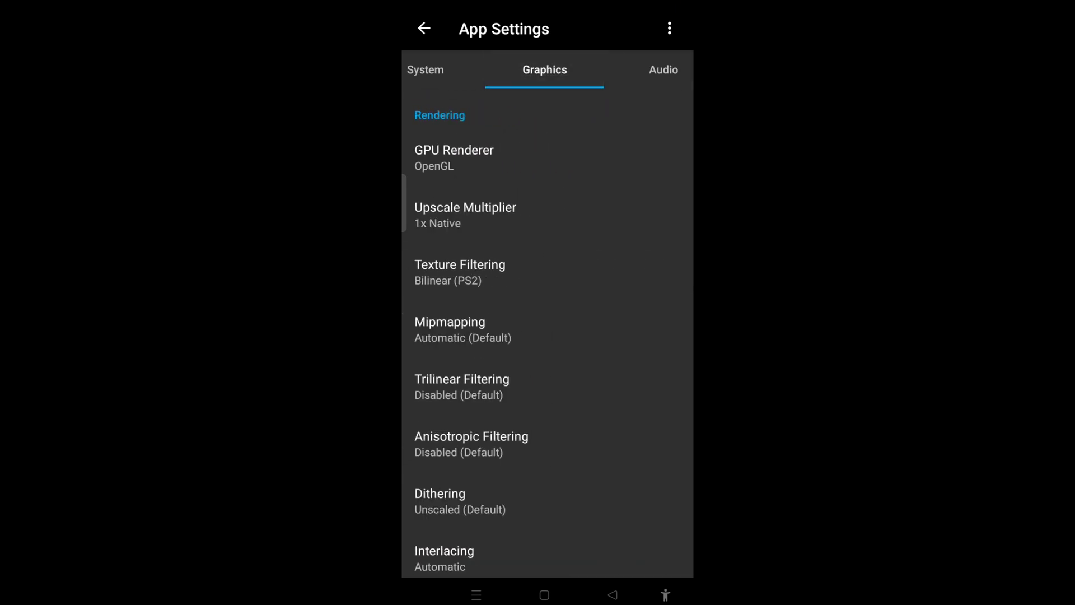
Step: Enable the FXAA Shader in Graphics settings and scroll to On-Screen Display
{"action": "scroll", "scroll_direction": "down", "scroll_amount": 3}
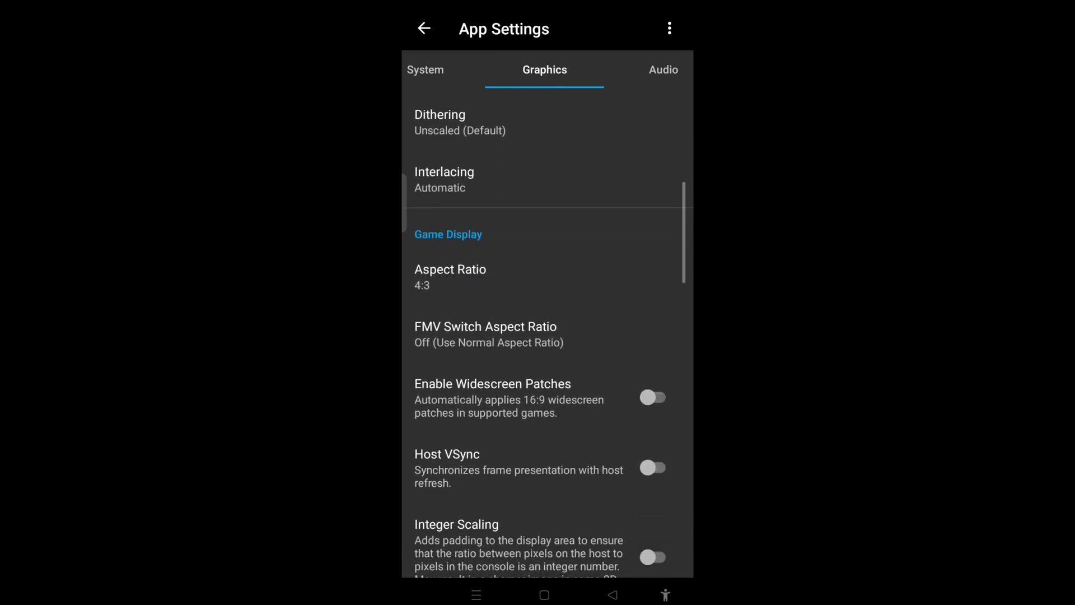
{"action": "scroll", "scroll_direction": "down", "scroll_amount": 3}
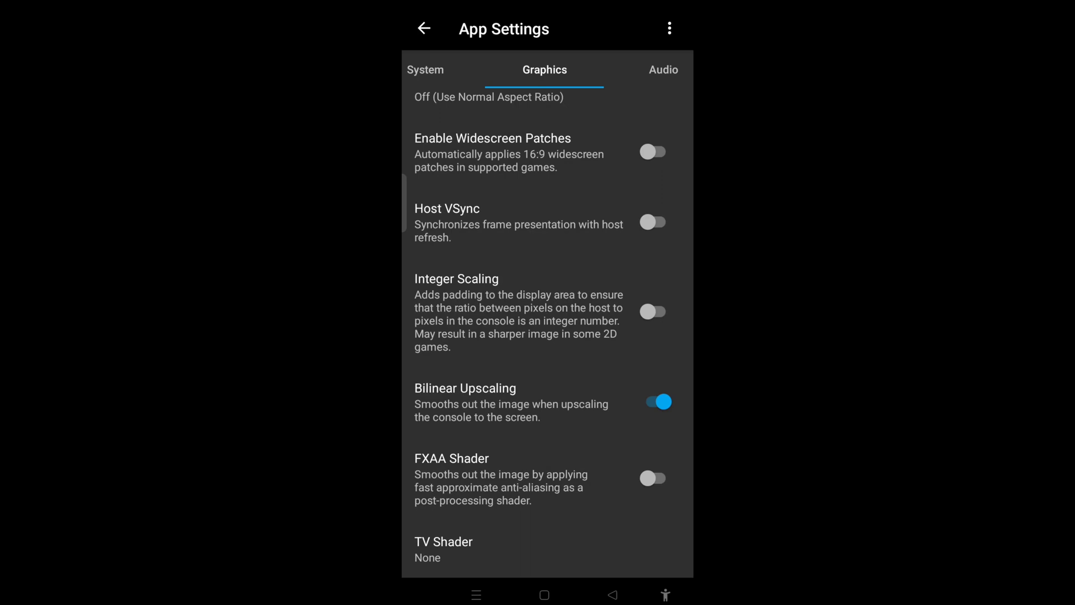
{"action": "left_click", "coordinate": [653, 478]}
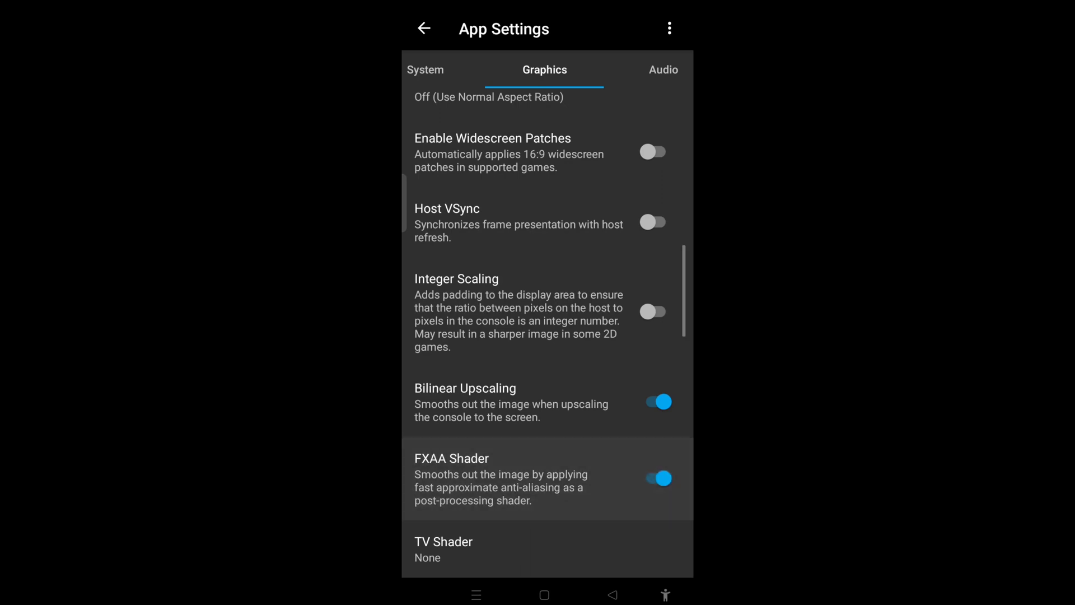
{"action": "scroll", "scroll_direction": "down", "scroll_amount": 3}
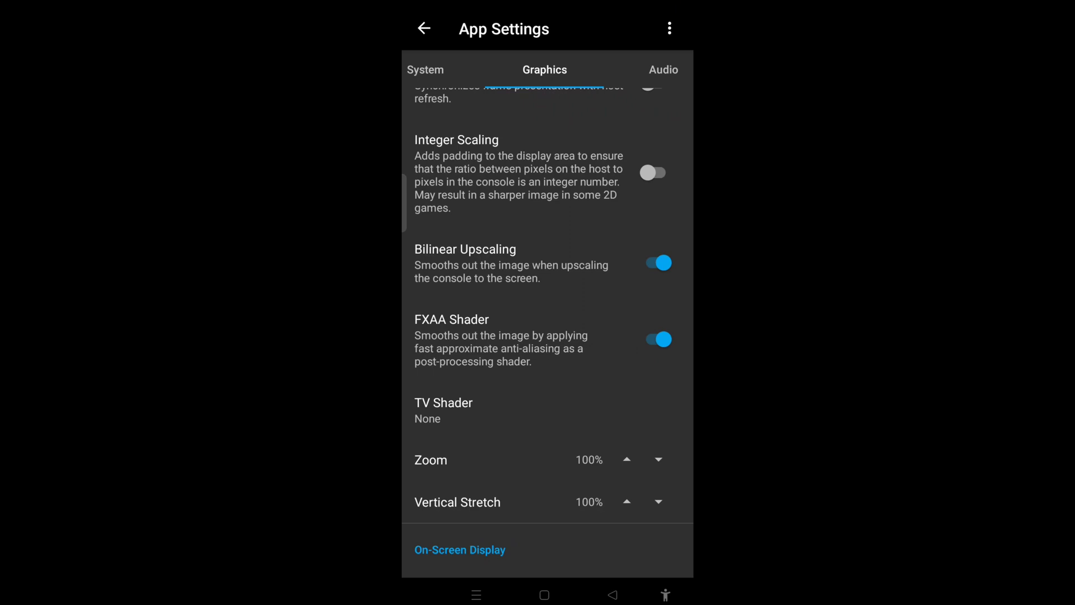
{"action": "scroll", "scroll_direction": "down", "scroll_amount": 3}
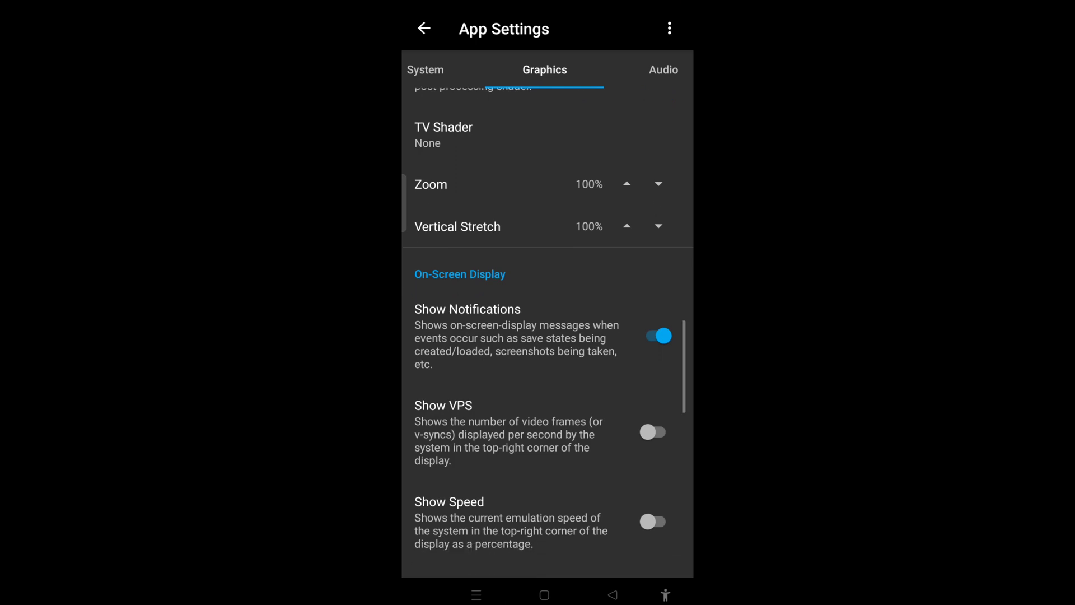
{"action": "scroll", "scroll_direction": "down", "scroll_amount": 3}
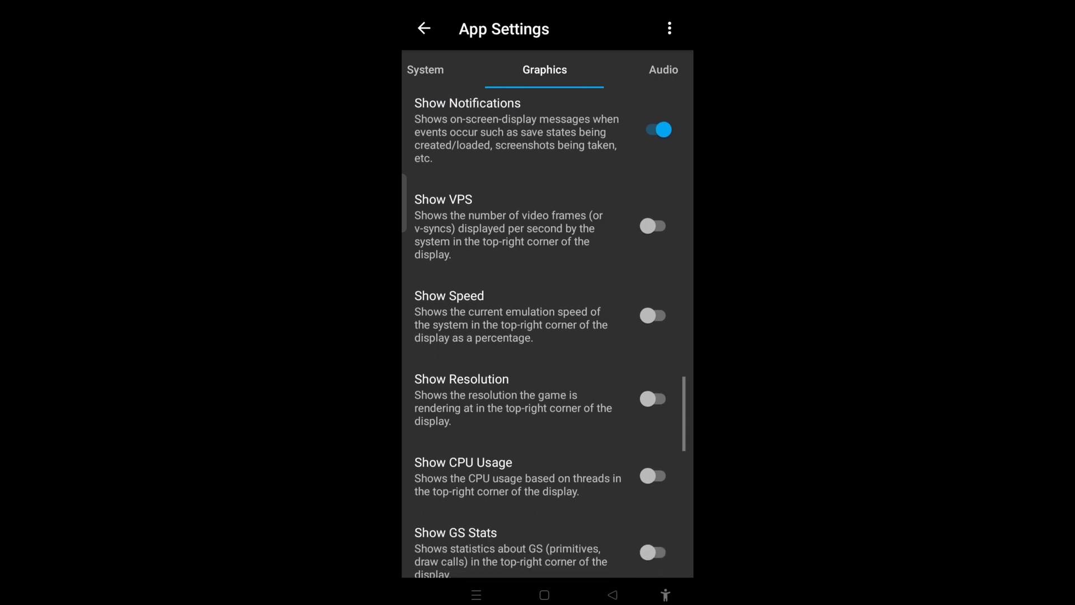
Step: Set Blending Accuracy to Full and CRC Hack Level to Aggressive
{"action": "scroll", "scroll_direction": "down", "scroll_amount": 3}
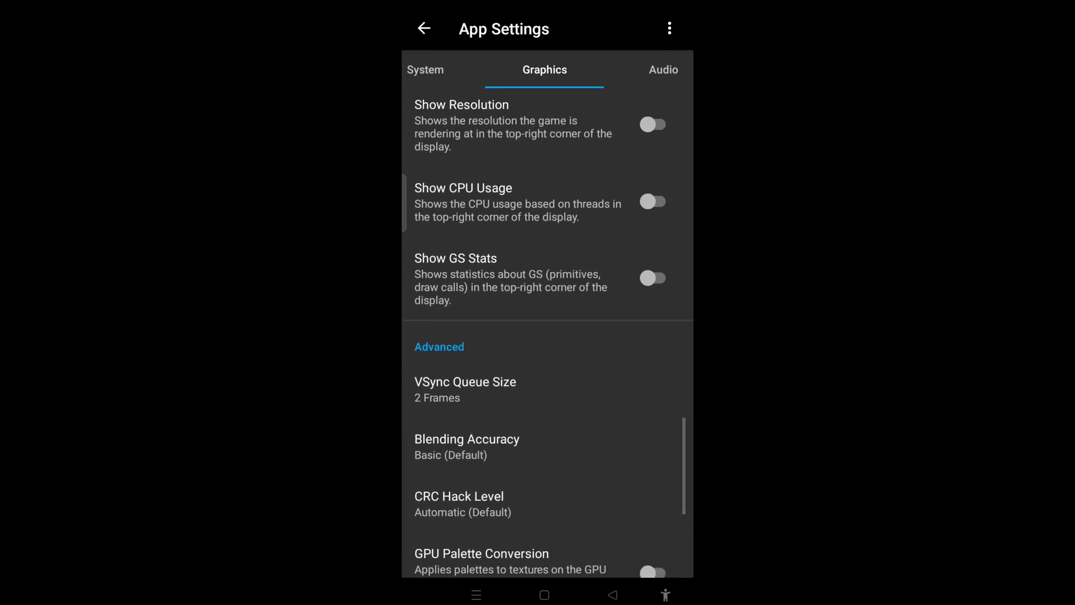
{"action": "scroll", "scroll_direction": "down", "scroll_amount": 3}
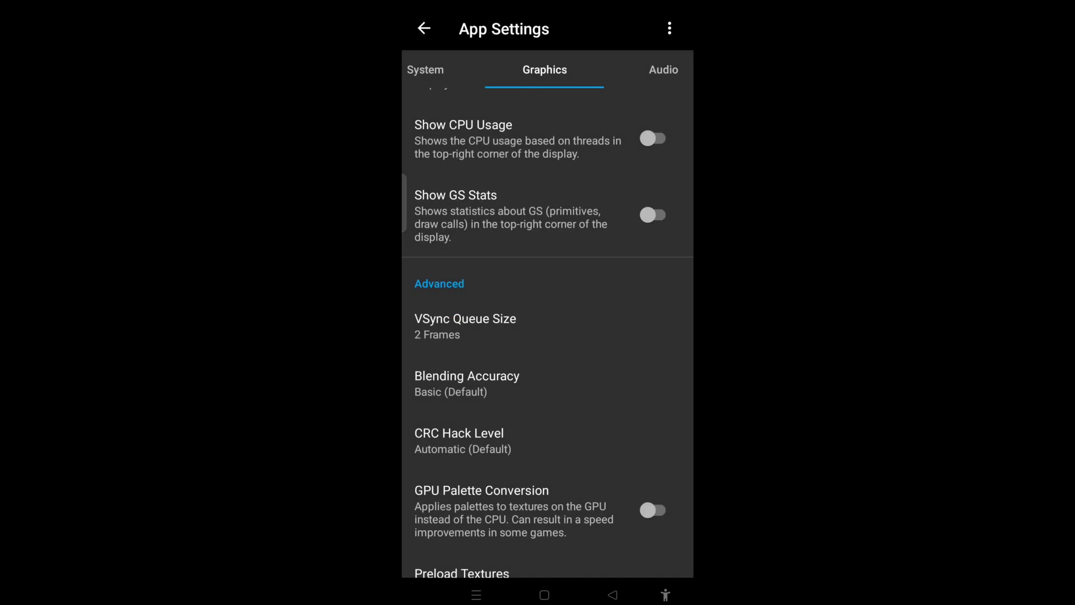
{"action": "left_click", "coordinate": [467, 382]}
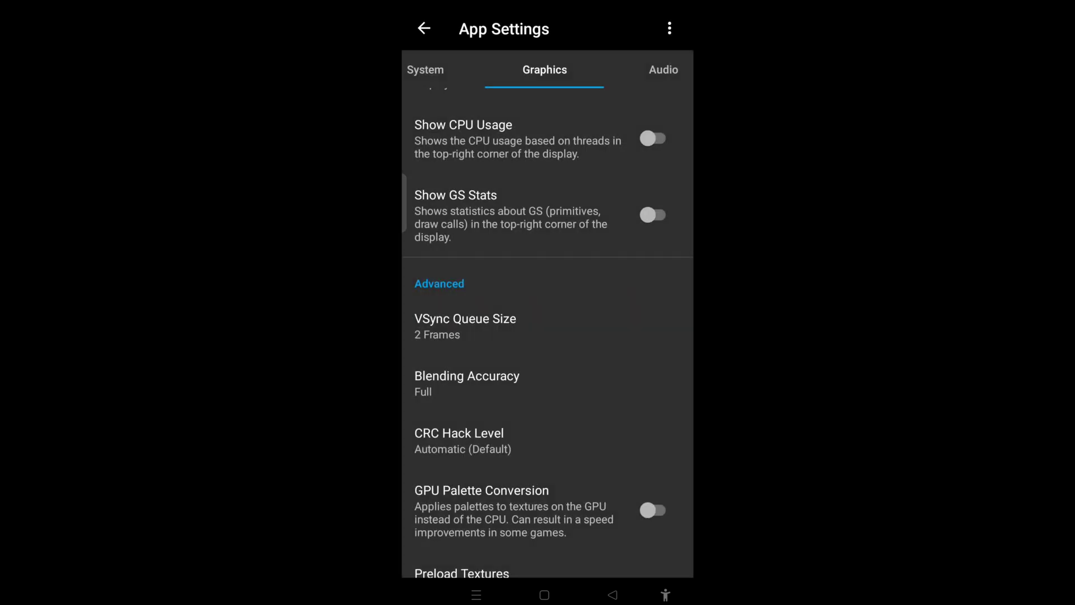
{"action": "scroll", "scroll_direction": "down", "scroll_amount": 3}
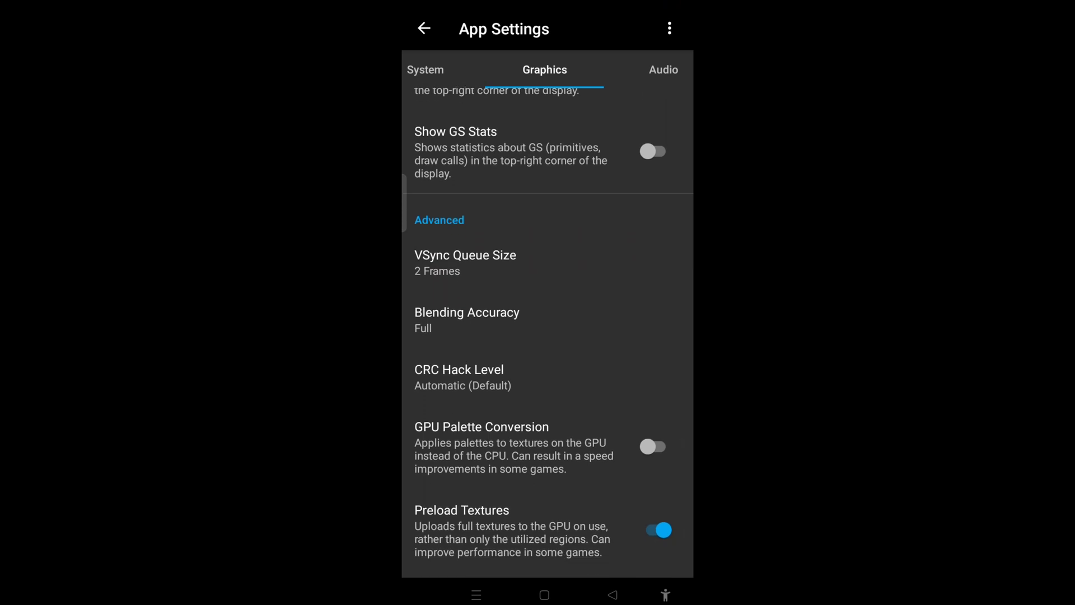
{"action": "left_click", "coordinate": [459, 377]}
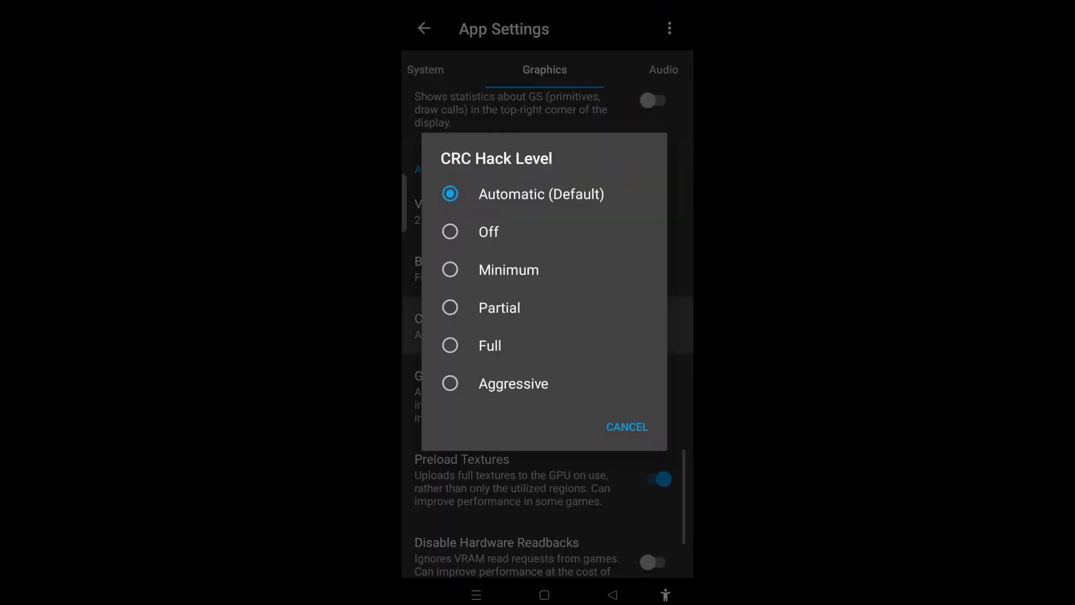
{"action": "left_click", "coordinate": [513, 383]}
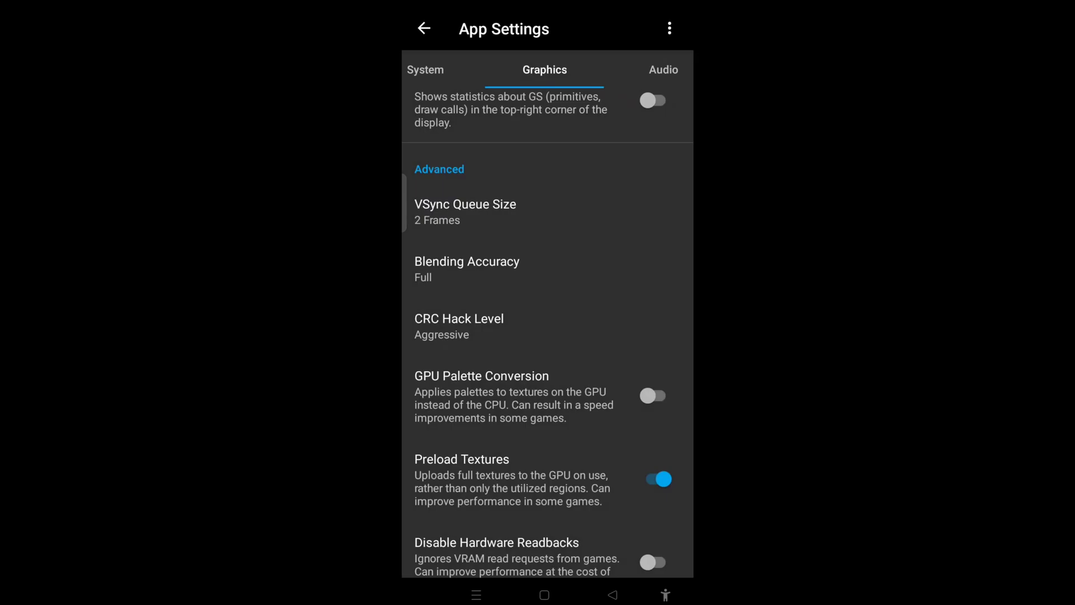
Step: Enable GPU Palette Conversion and set Software Rendering Threads to Single Threaded
{"action": "scroll", "scroll_direction": "down", "scroll_amount": 3}
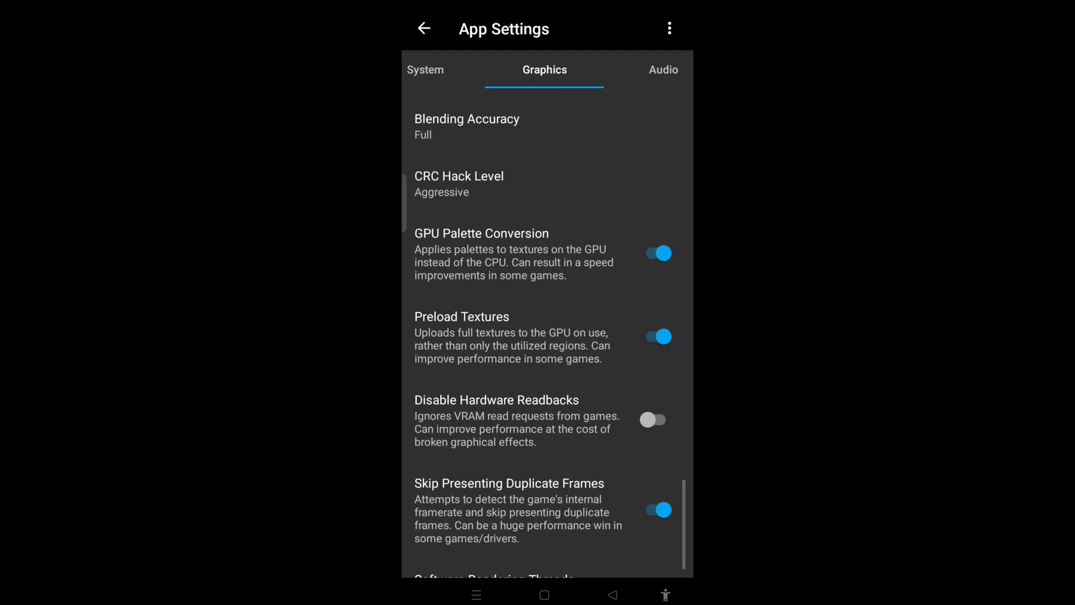
{"action": "scroll", "scroll_direction": "down", "scroll_amount": 3}
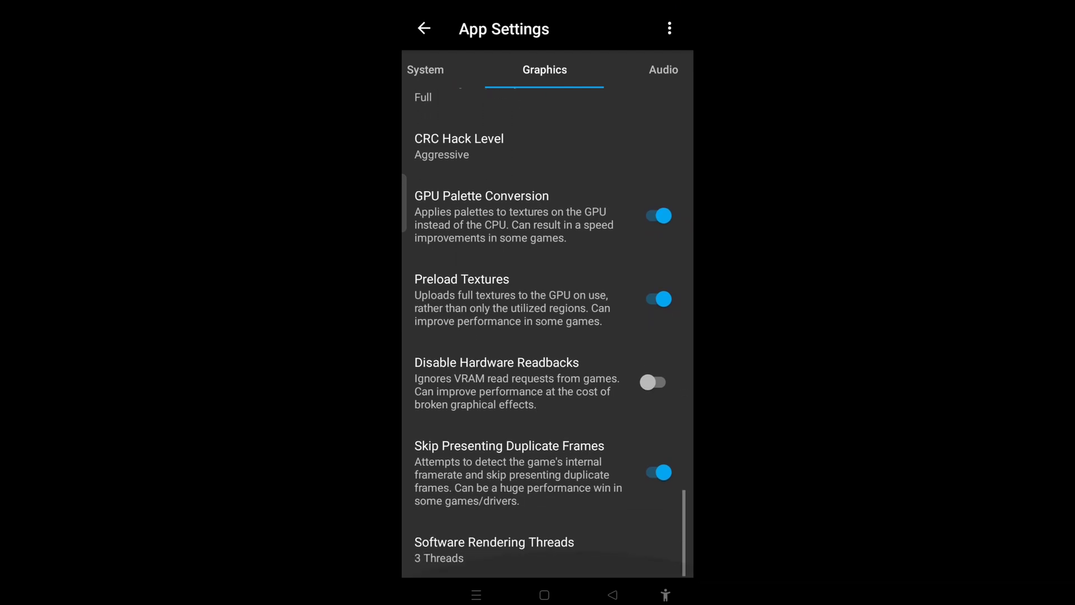
{"action": "left_click", "coordinate": [493, 549]}
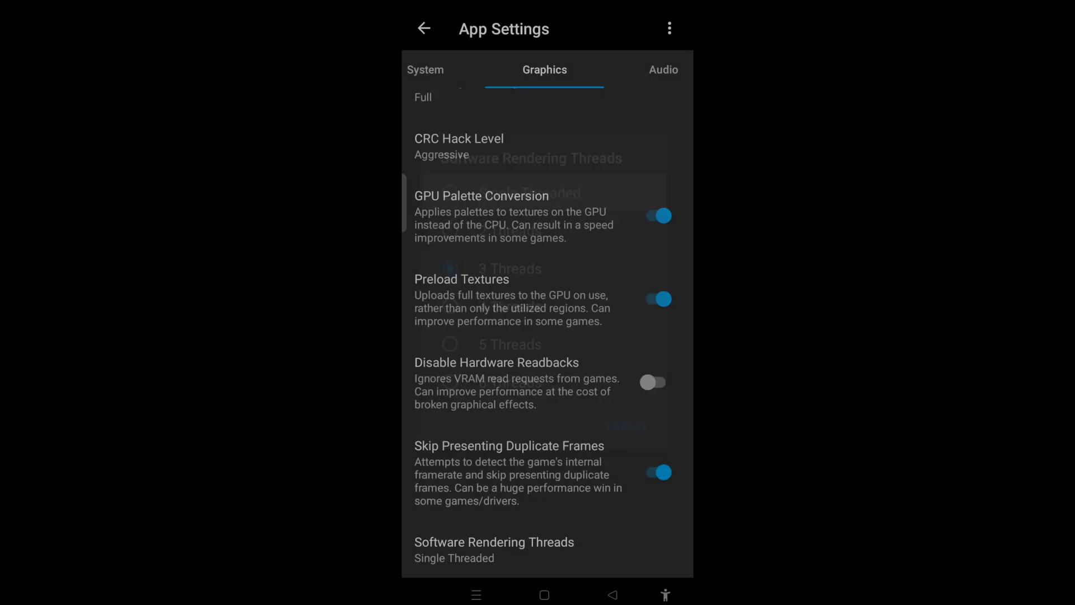
{"action": "scroll", "scroll_direction": "down", "scroll_amount": 3}
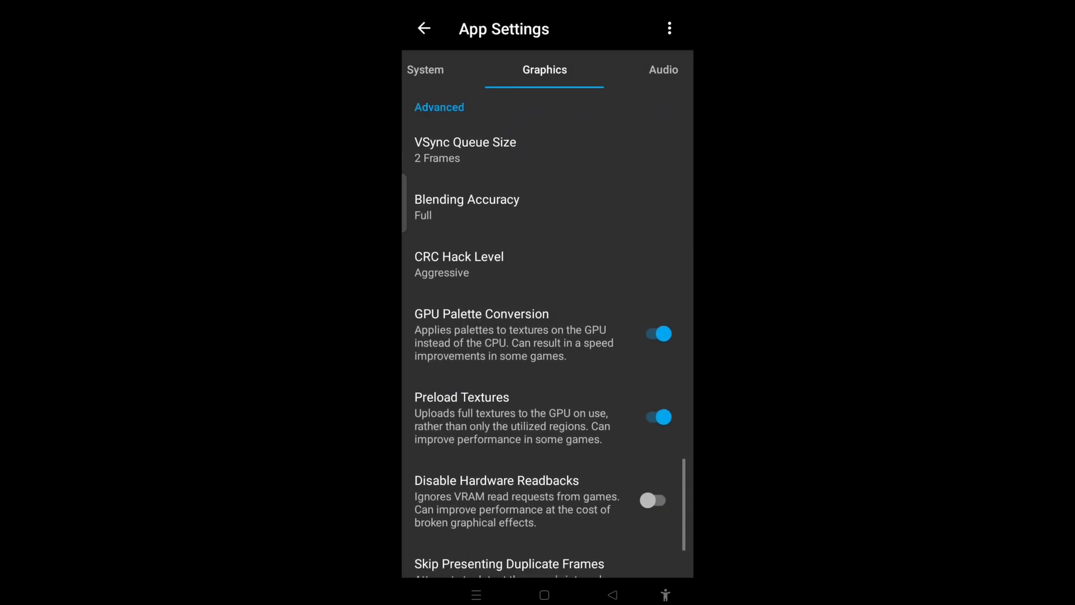